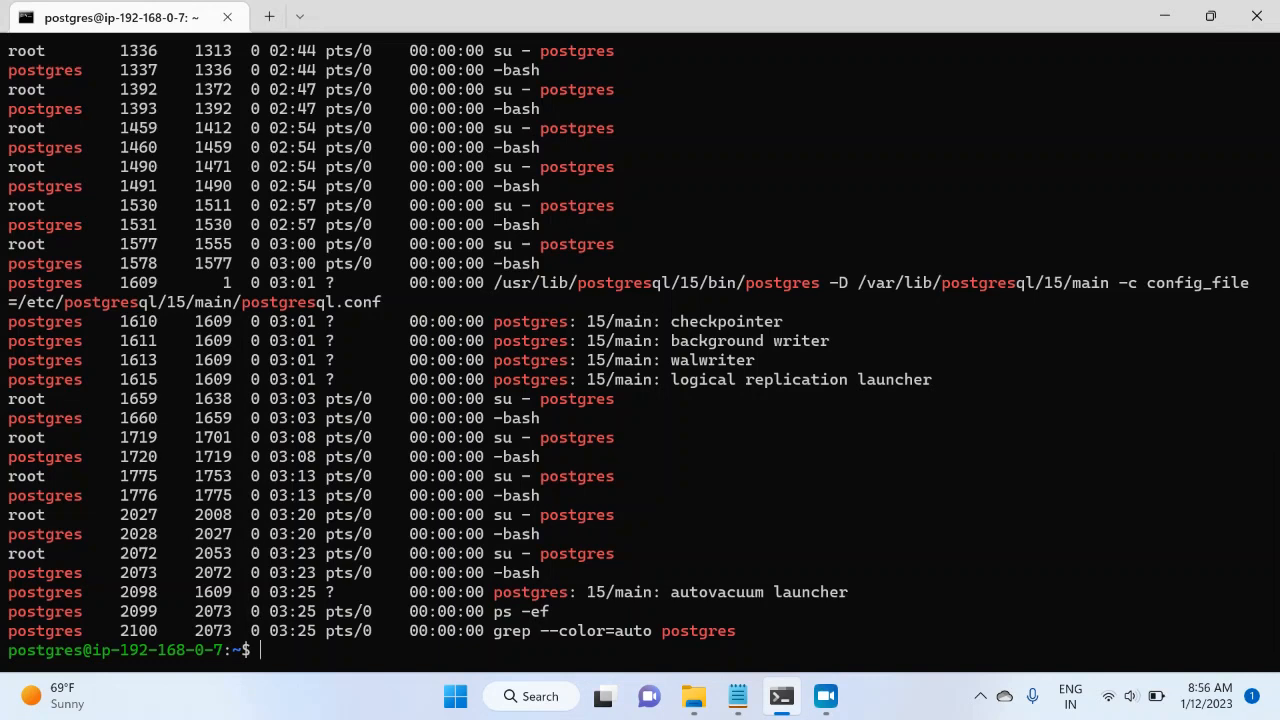
# Start psql and list the existing databases with \l.
pyautogui.write('psql')
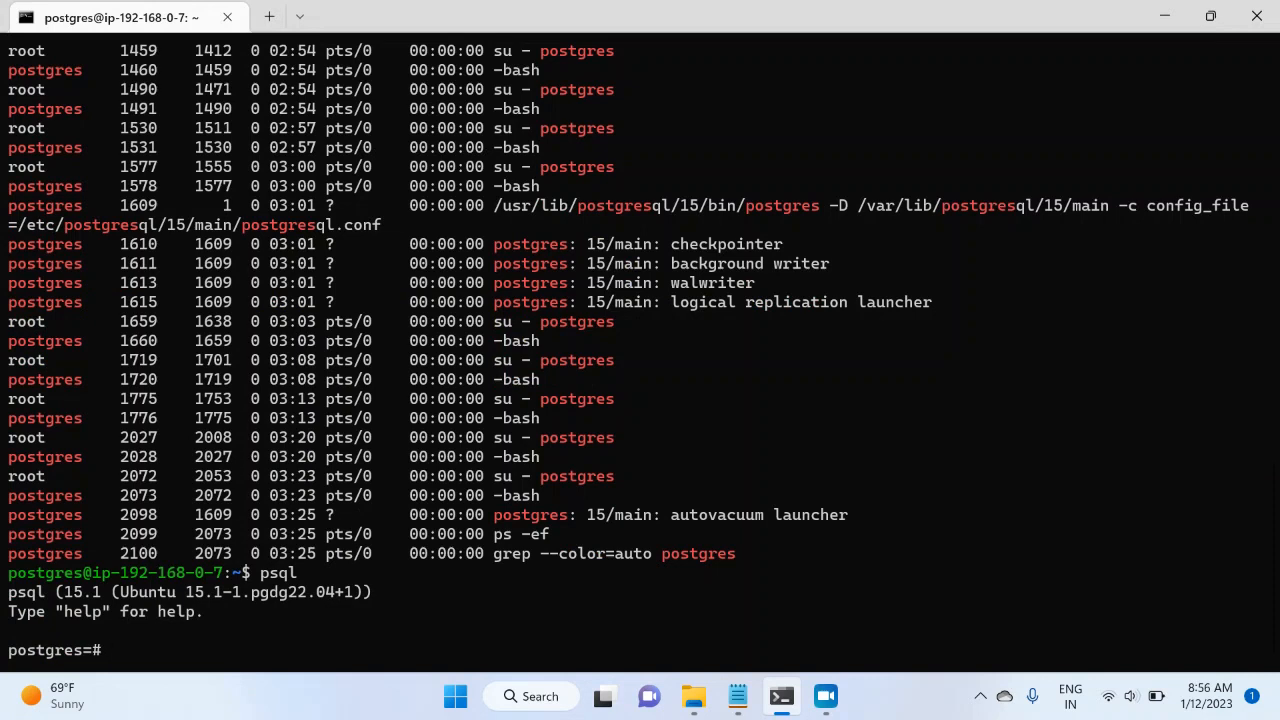
pyautogui.write('\\l')
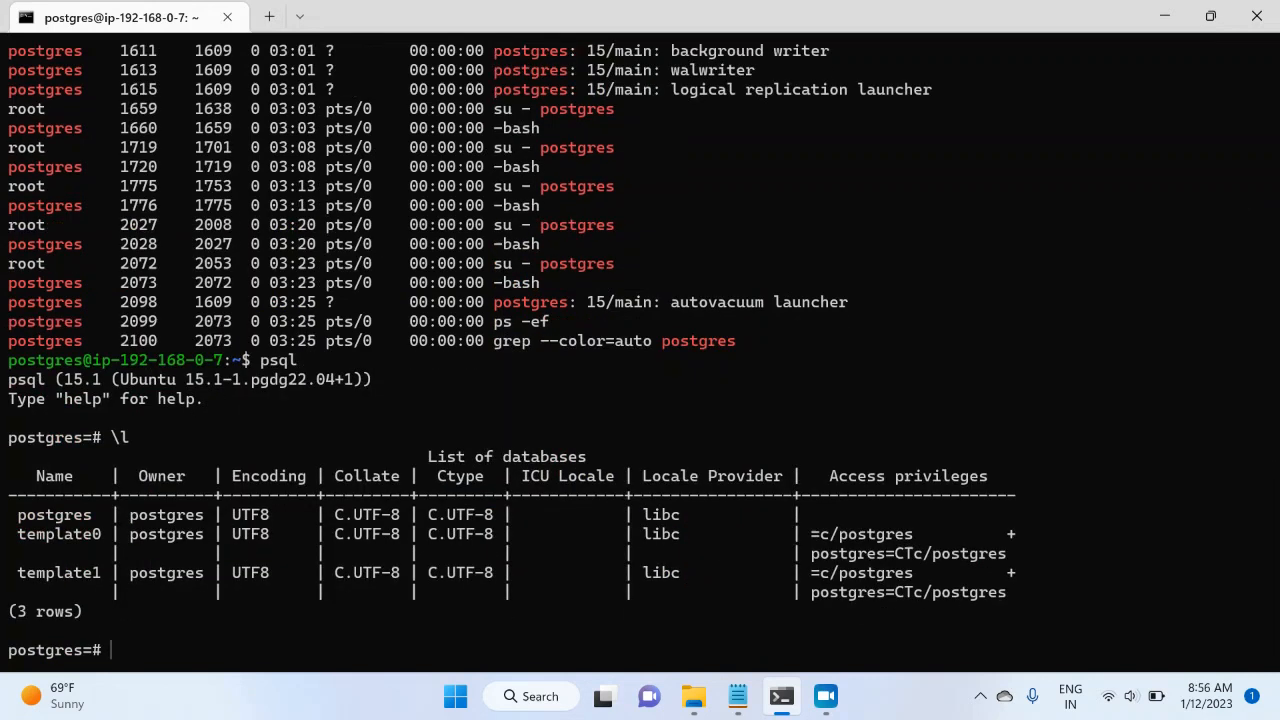
# Run 'create database dvdrental;' and quit psql back to the shell.
pyautogui.write('create da')
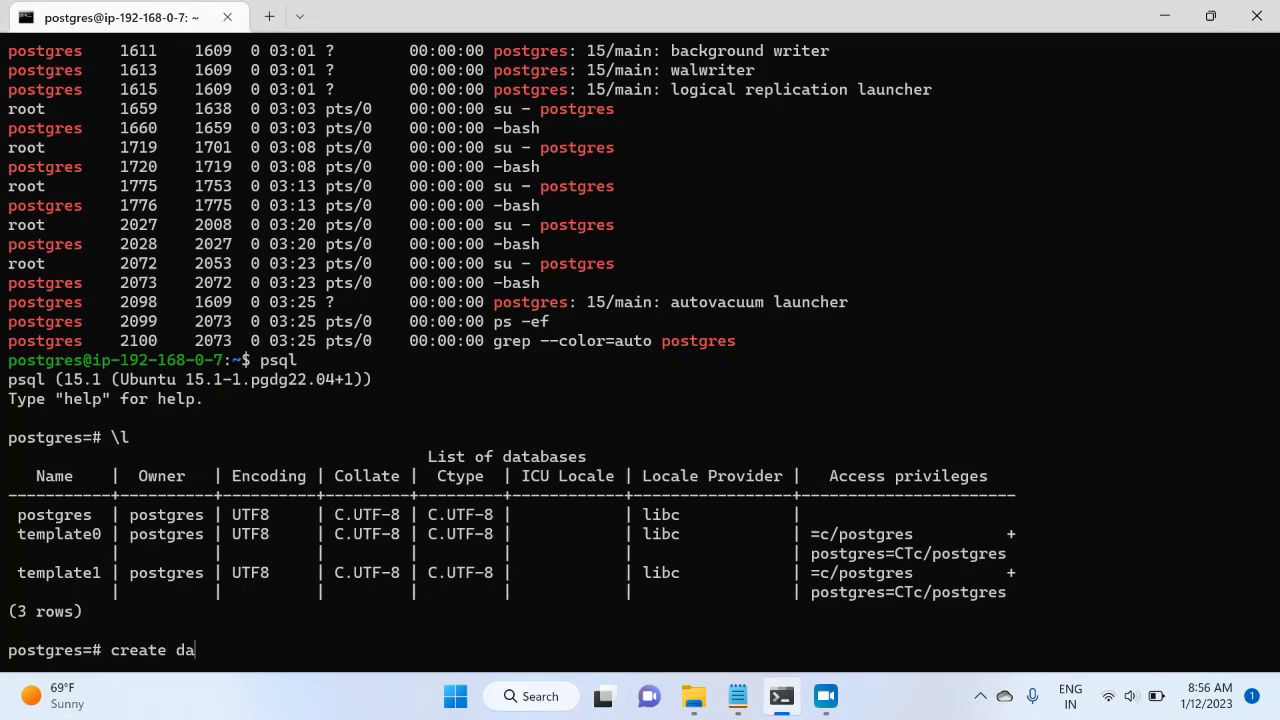
pyautogui.write('tabases')
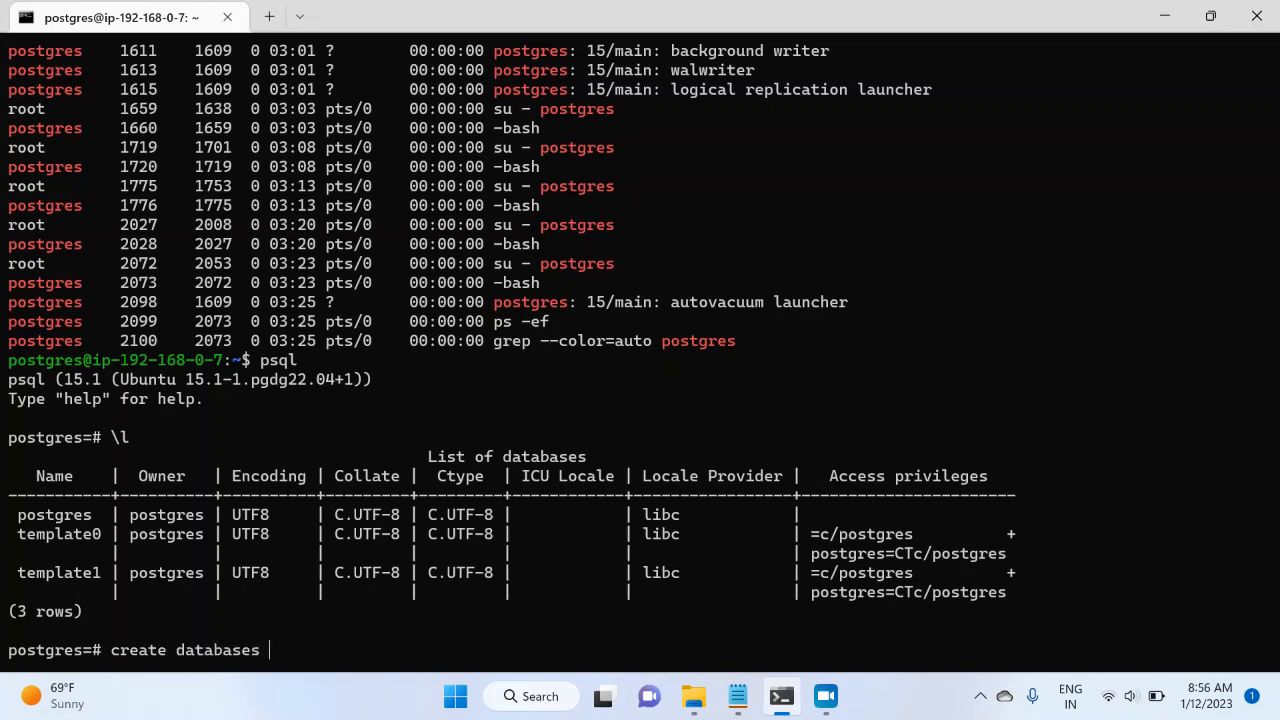
pyautogui.press('BackSpace')
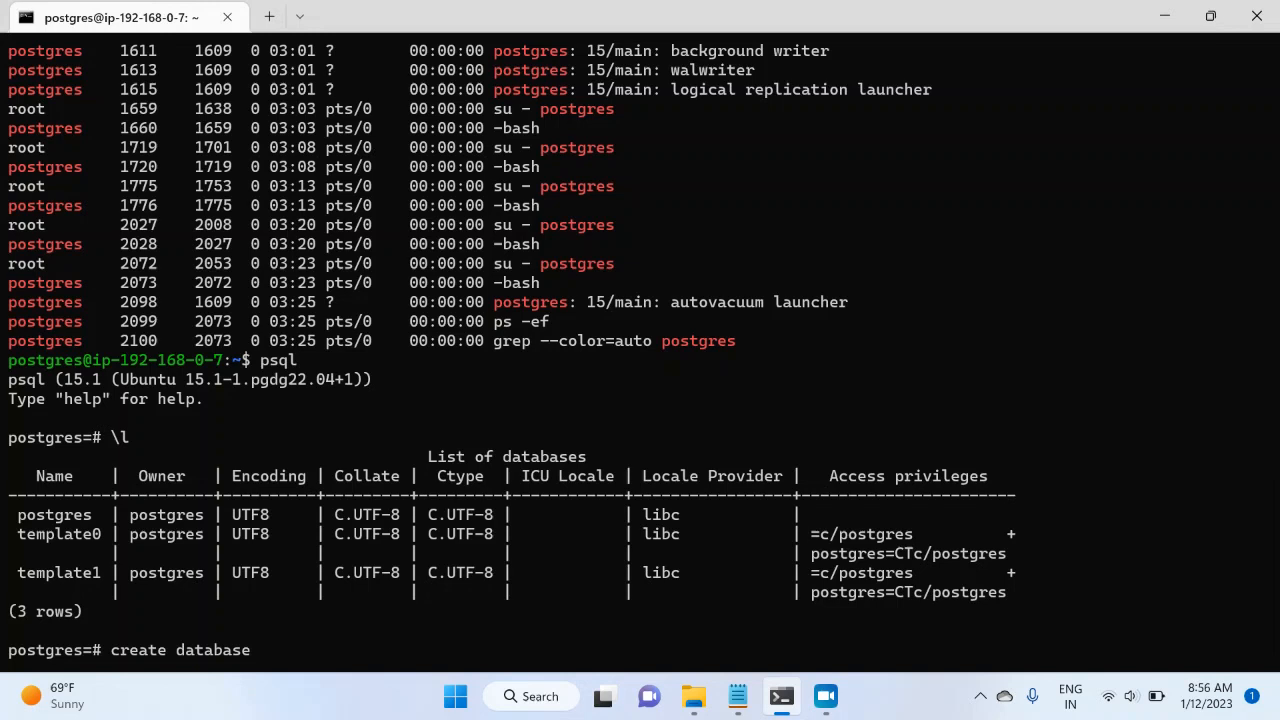
pyautogui.write('d')
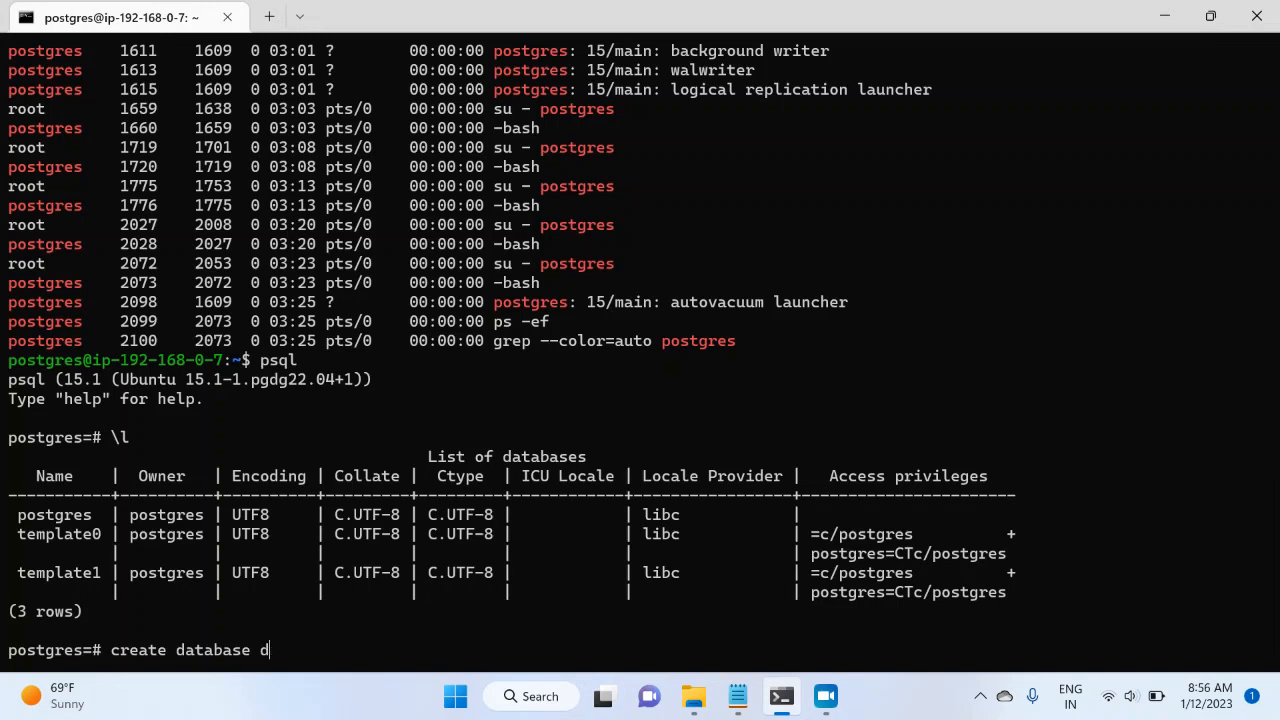
pyautogui.write('vdrental;')
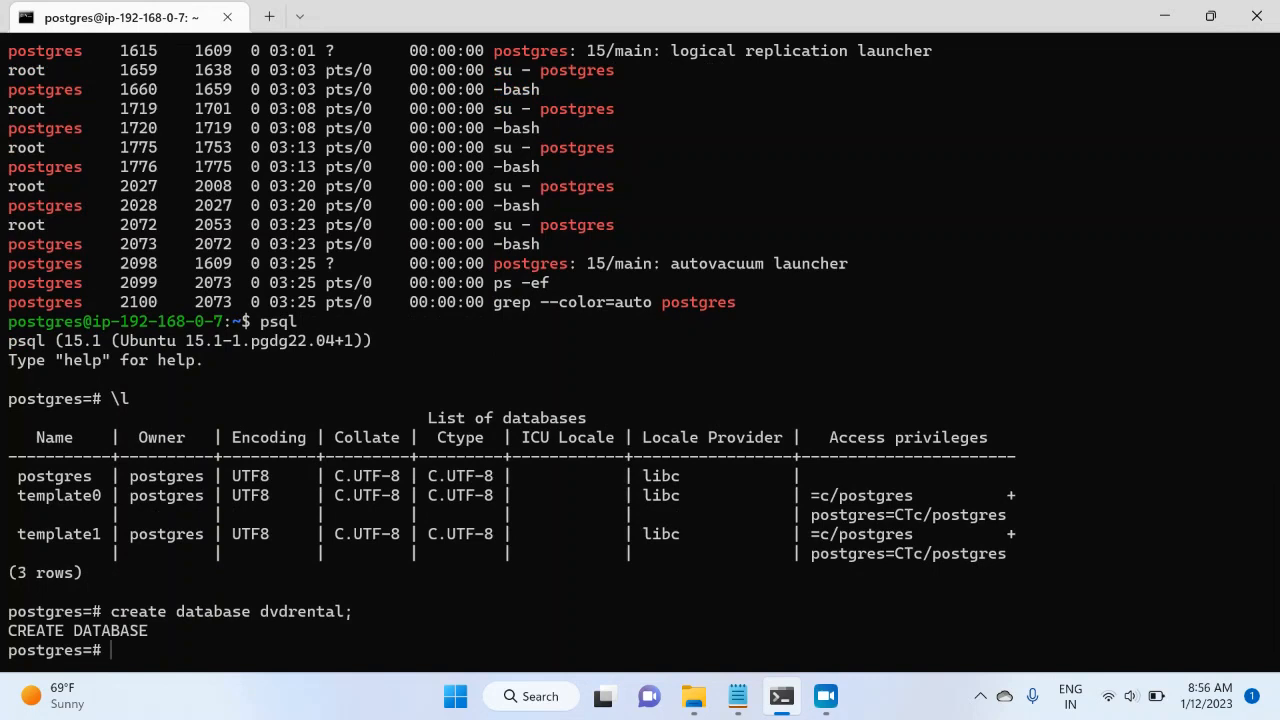
pyautogui.write('\\')
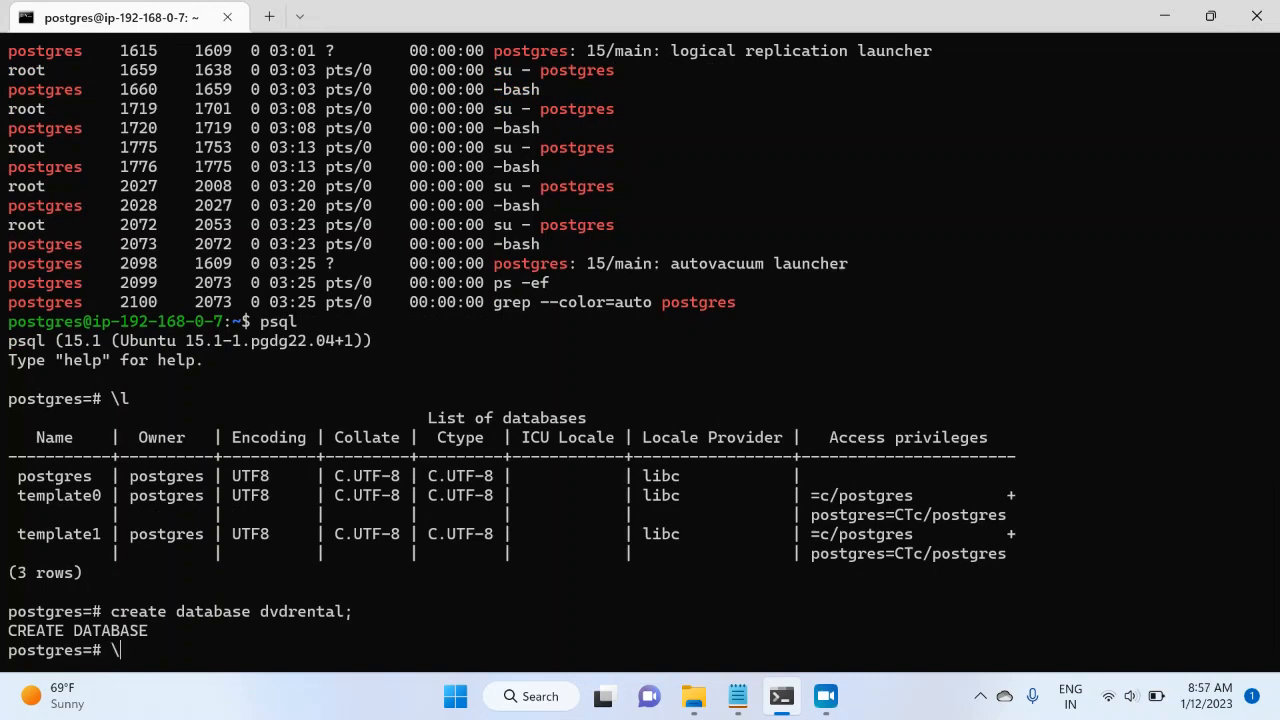
pyautogui.write('\\q')
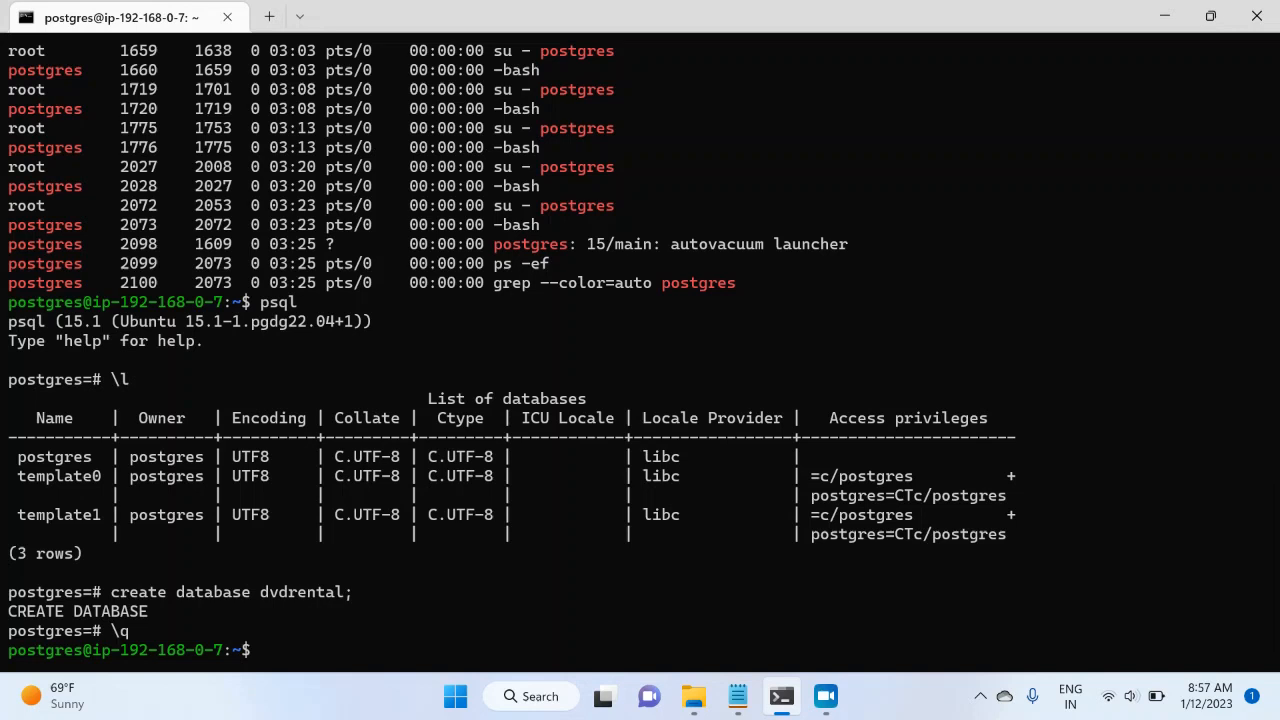
# Remove the files in /home/postgres and list the folder to check.
pyautogui.write('rm')
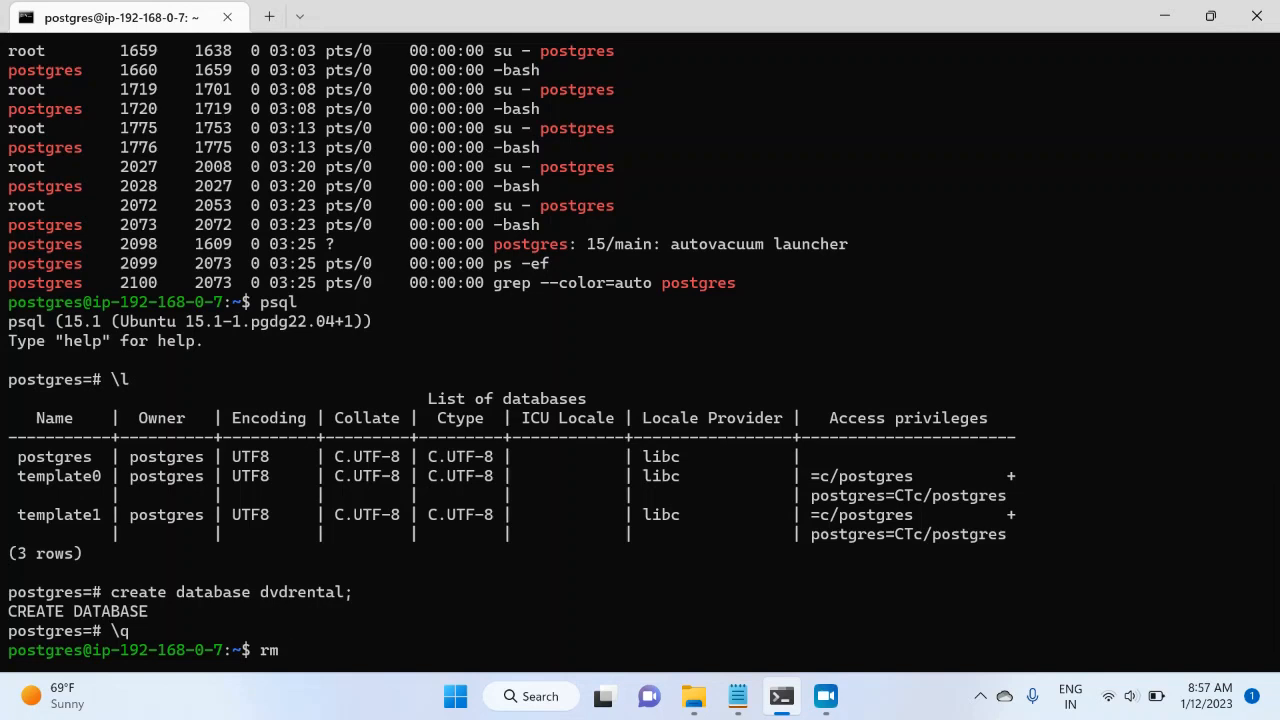
pyautogui.write('" "')
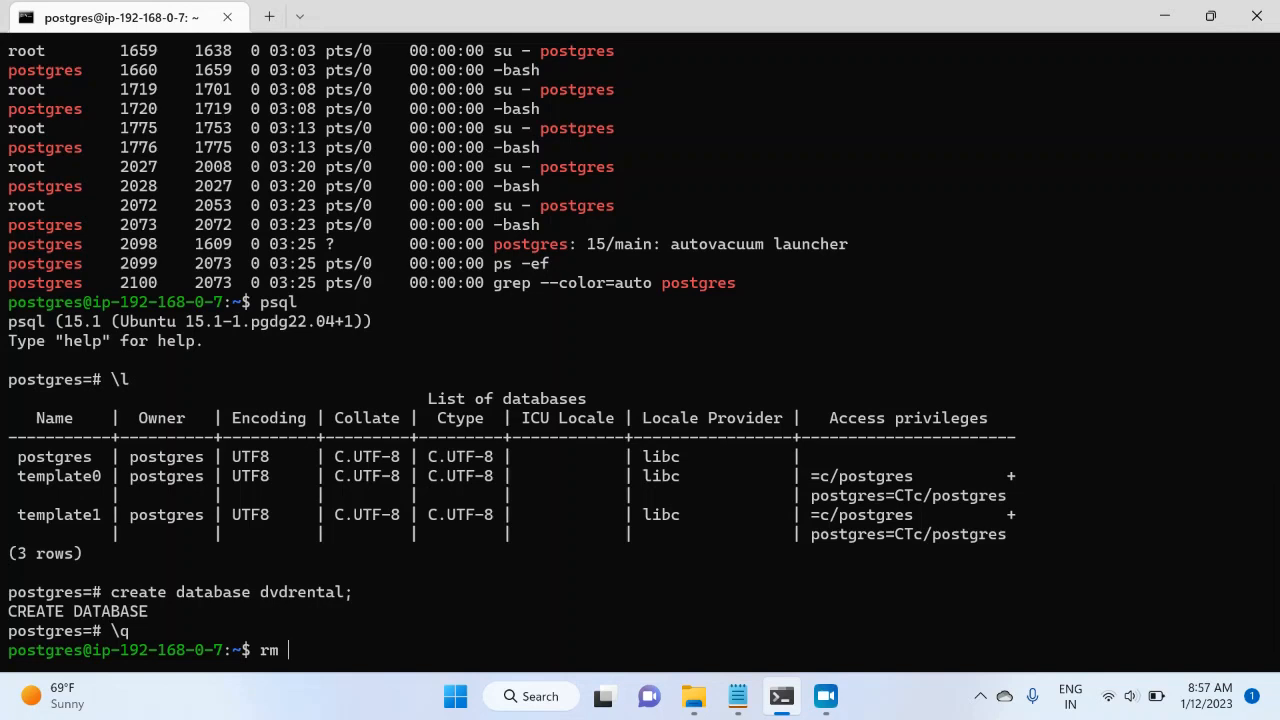
pyautogui.write('/')
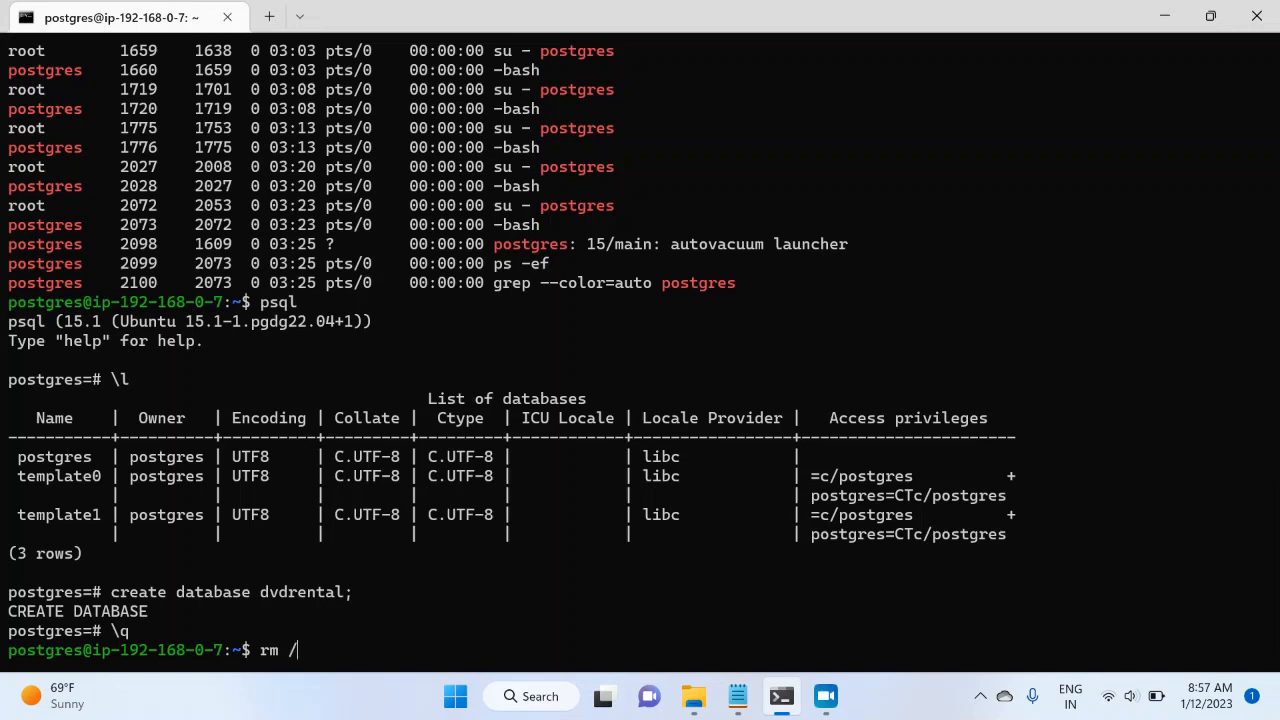
pyautogui.write('hm')
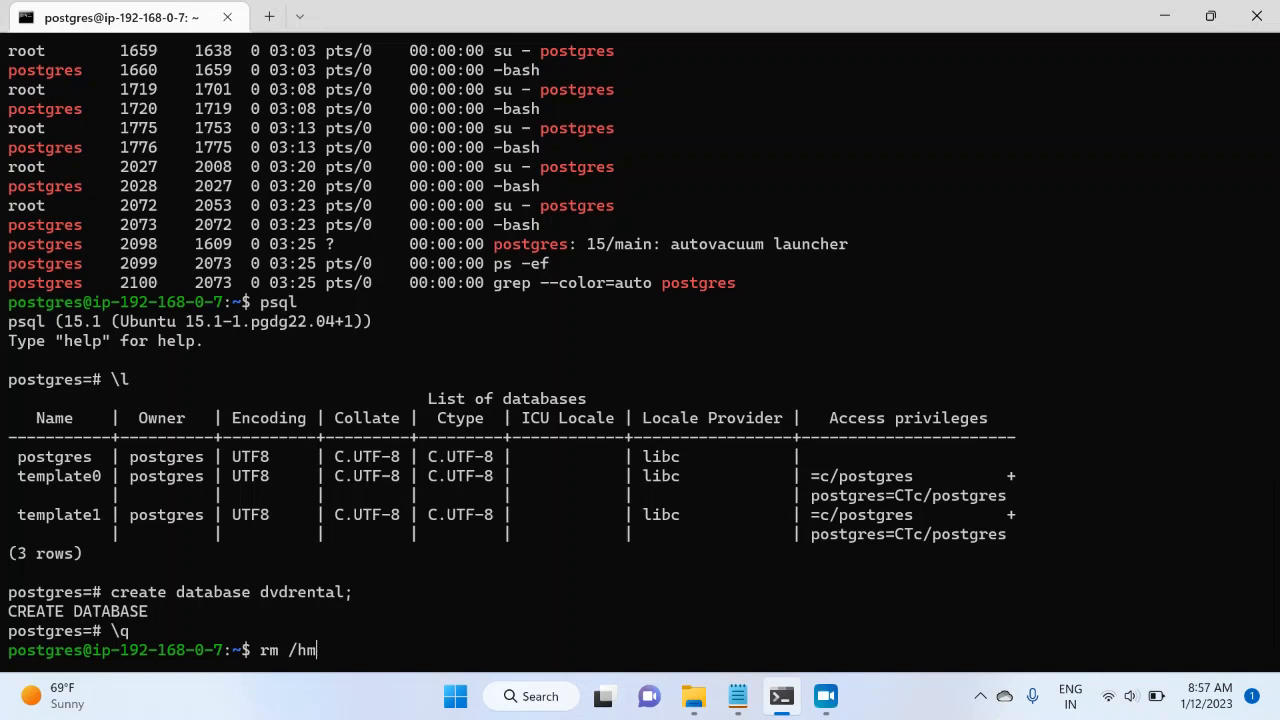
pyautogui.write('ome/p')
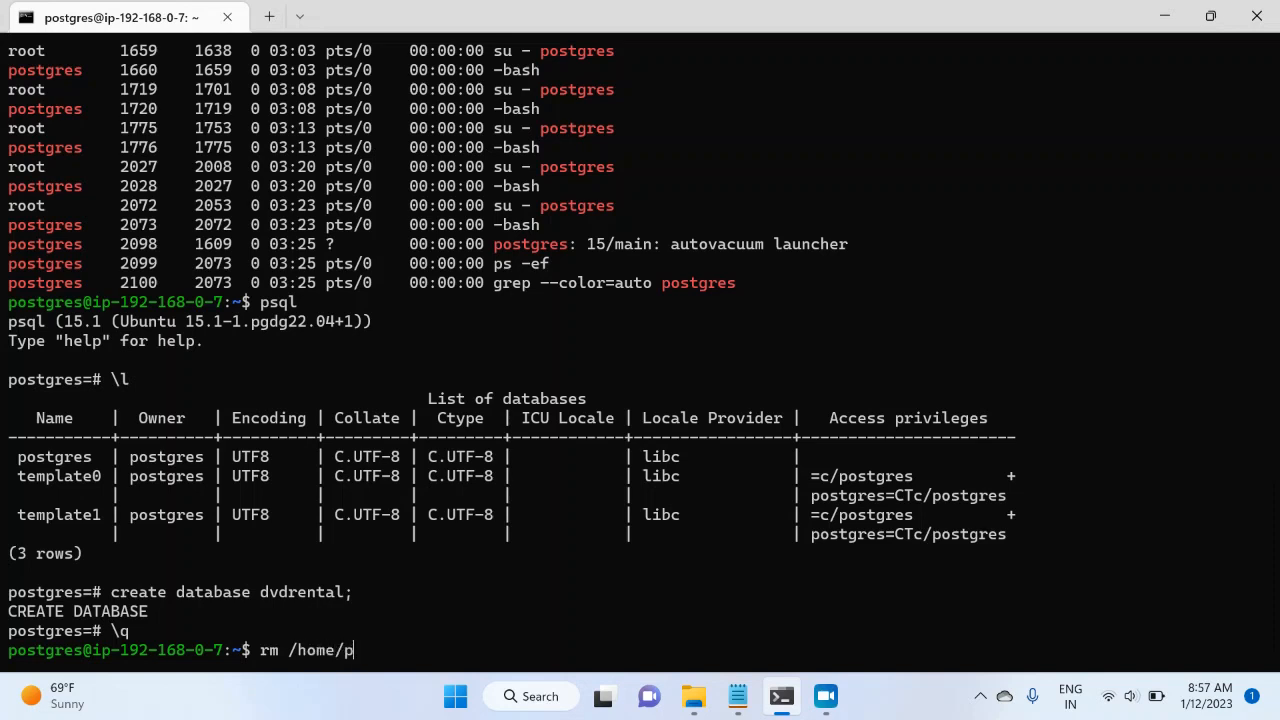
pyautogui.write('ostgres/*')
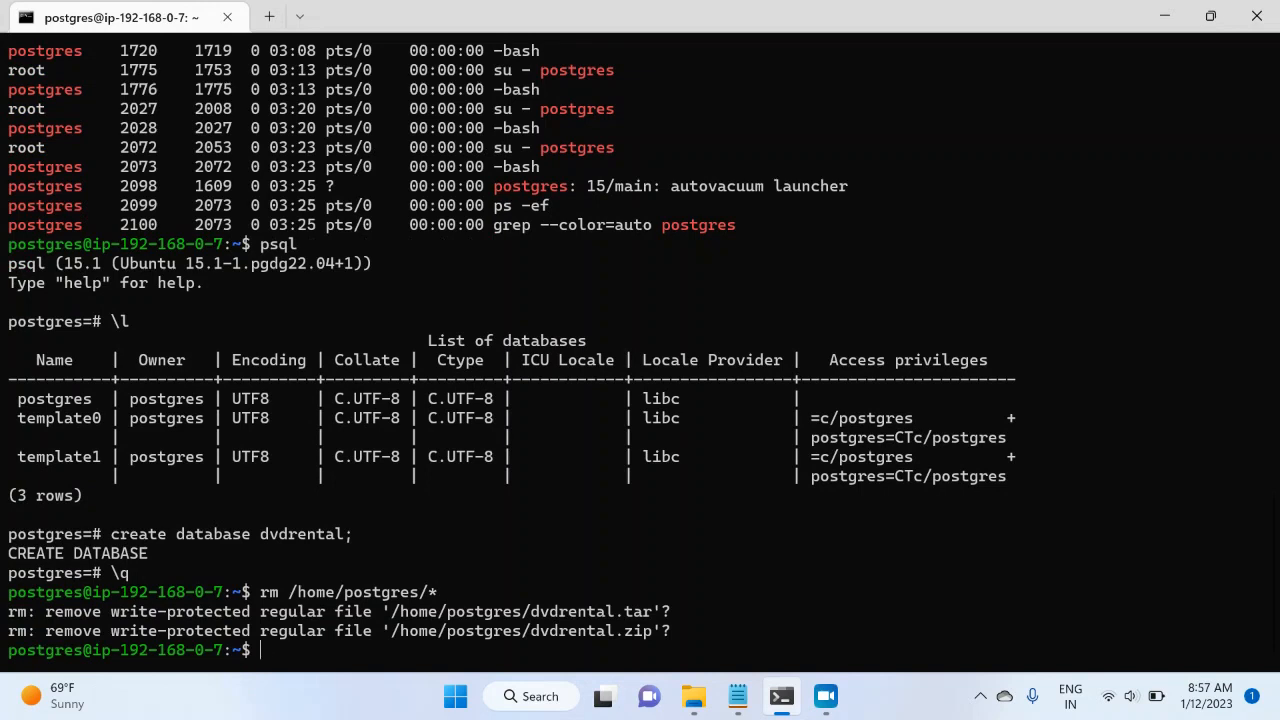
pyautogui.write('ls')
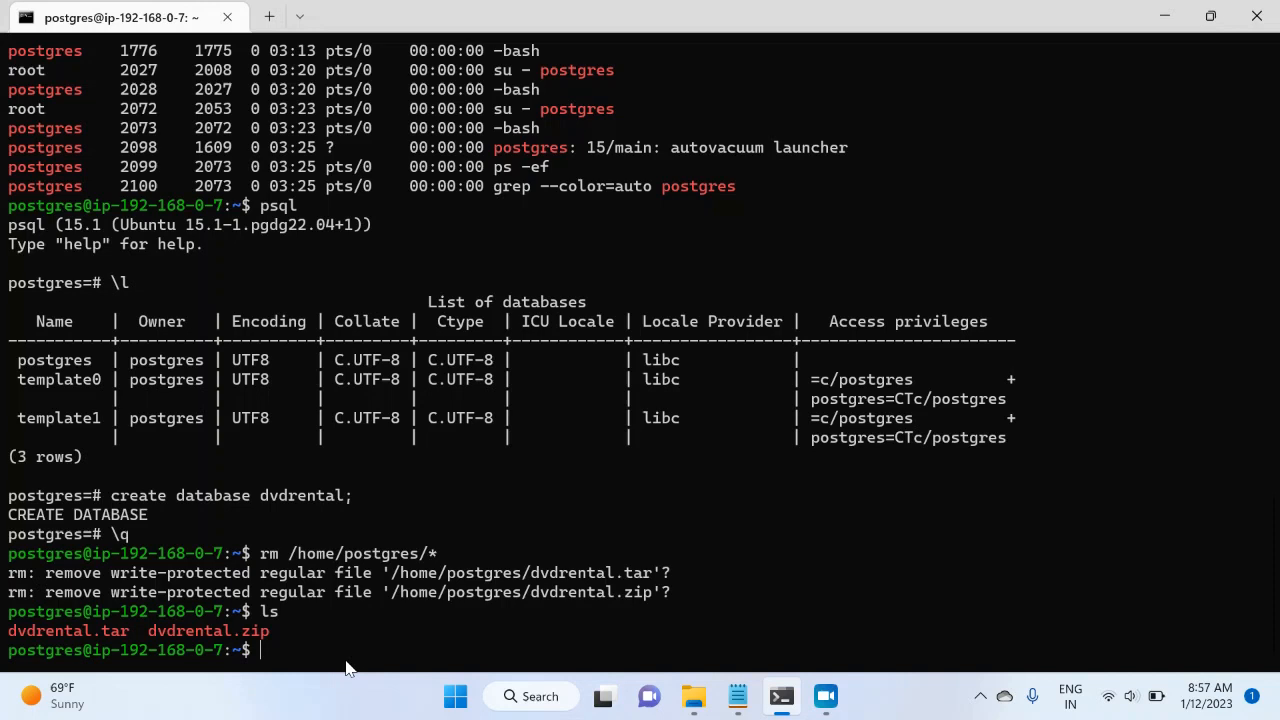
# Repeat the removal as sudo rm /home/postgres/* so dvdrental.tar and .zip are gone.
pyautogui.write('rm /home/postgres/*')
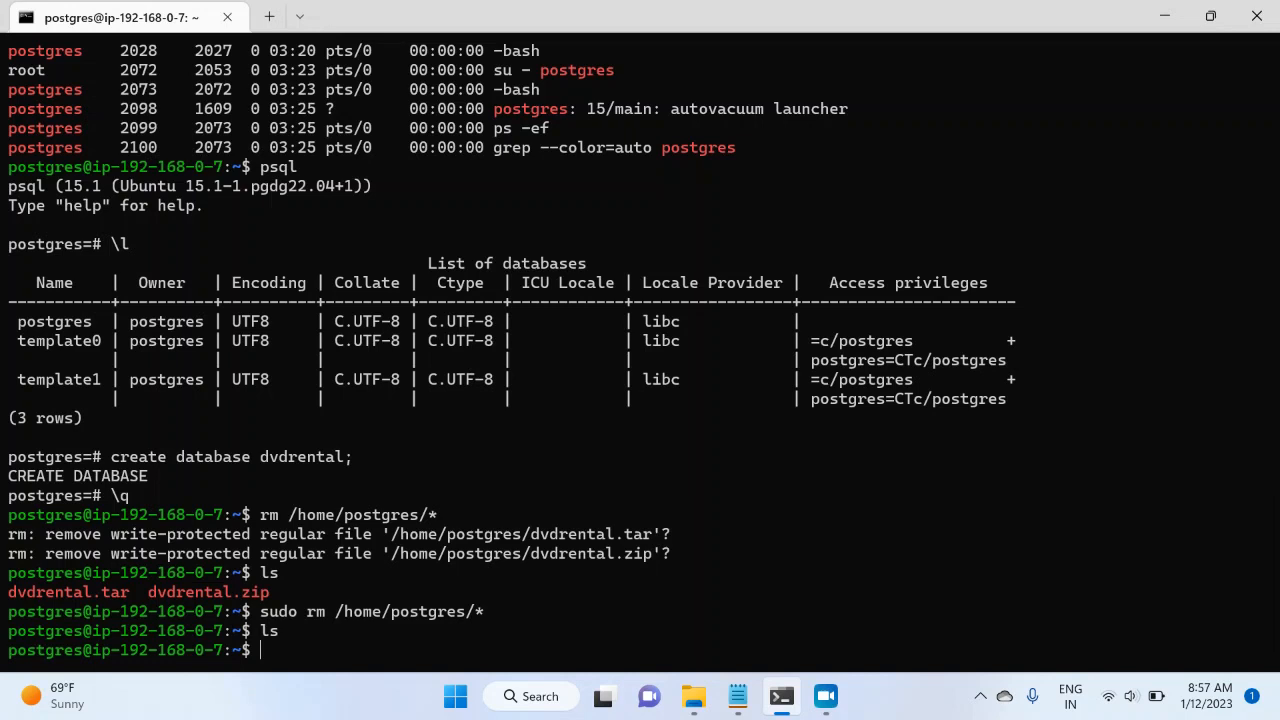
# Begin a 'sudo curl -O' download command at the shell prompt.
pyautogui.write('sudo')
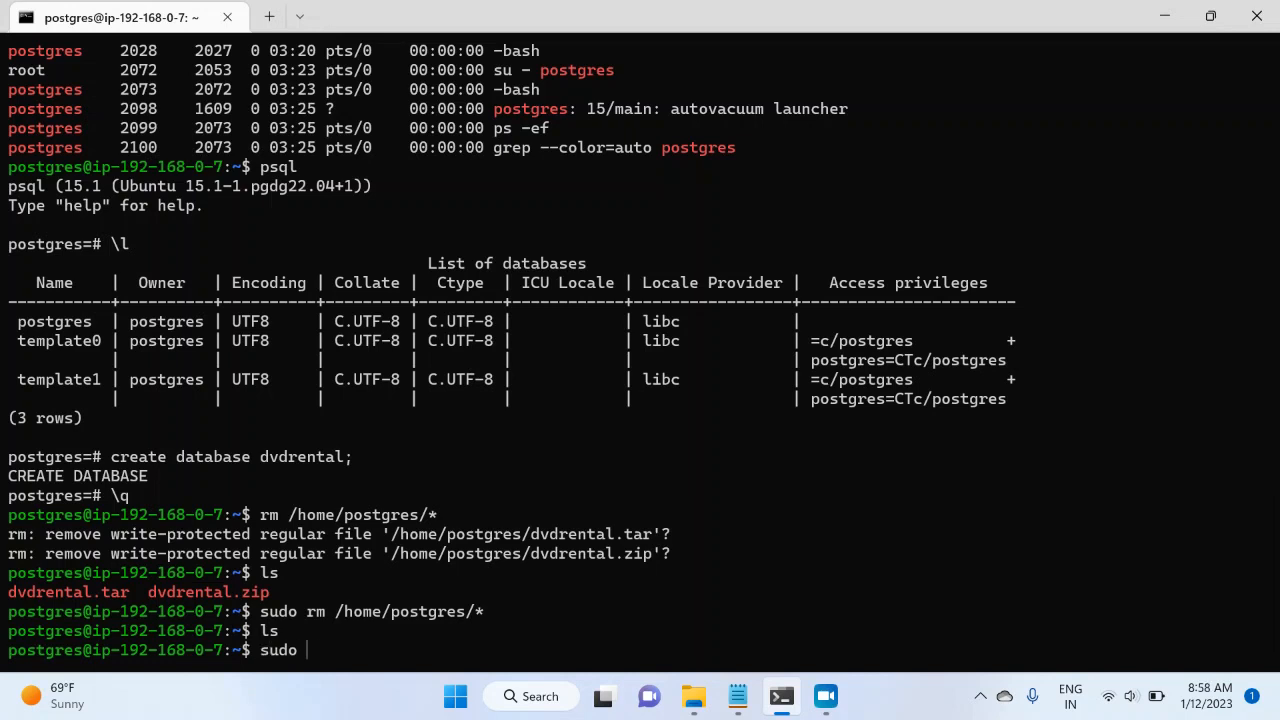
pyautogui.write('curl -')
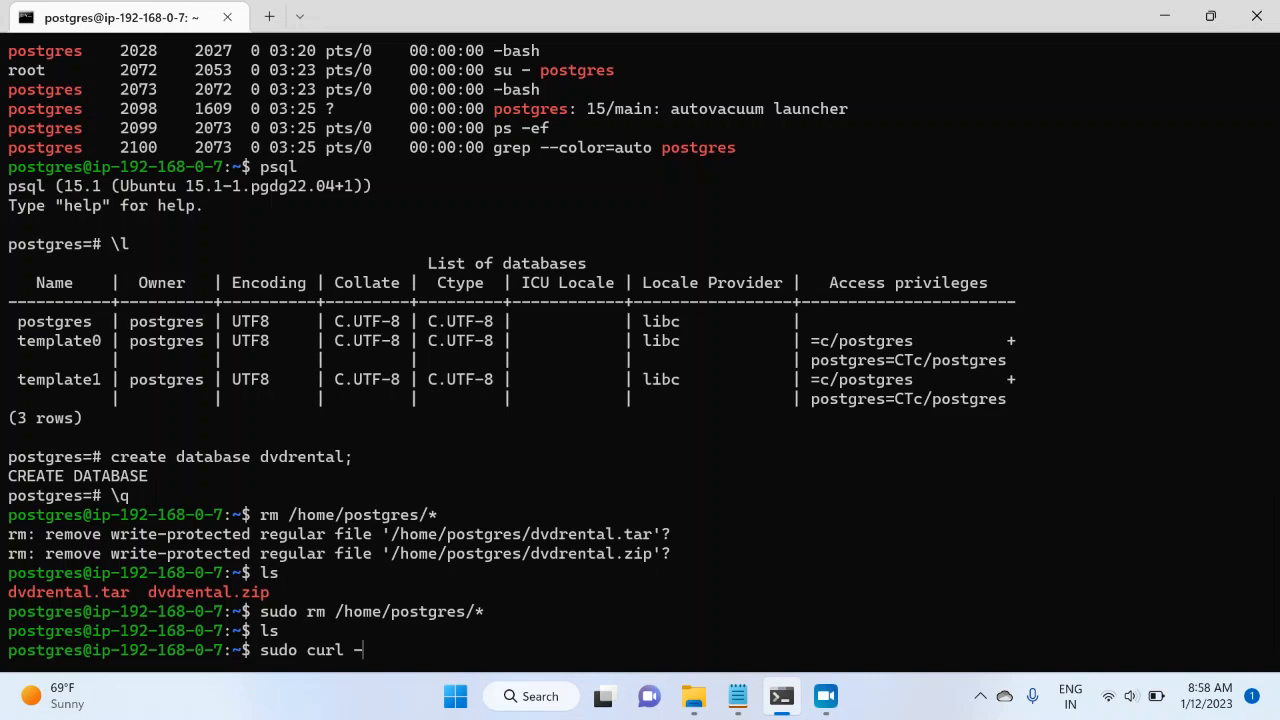
pyautogui.write('O')
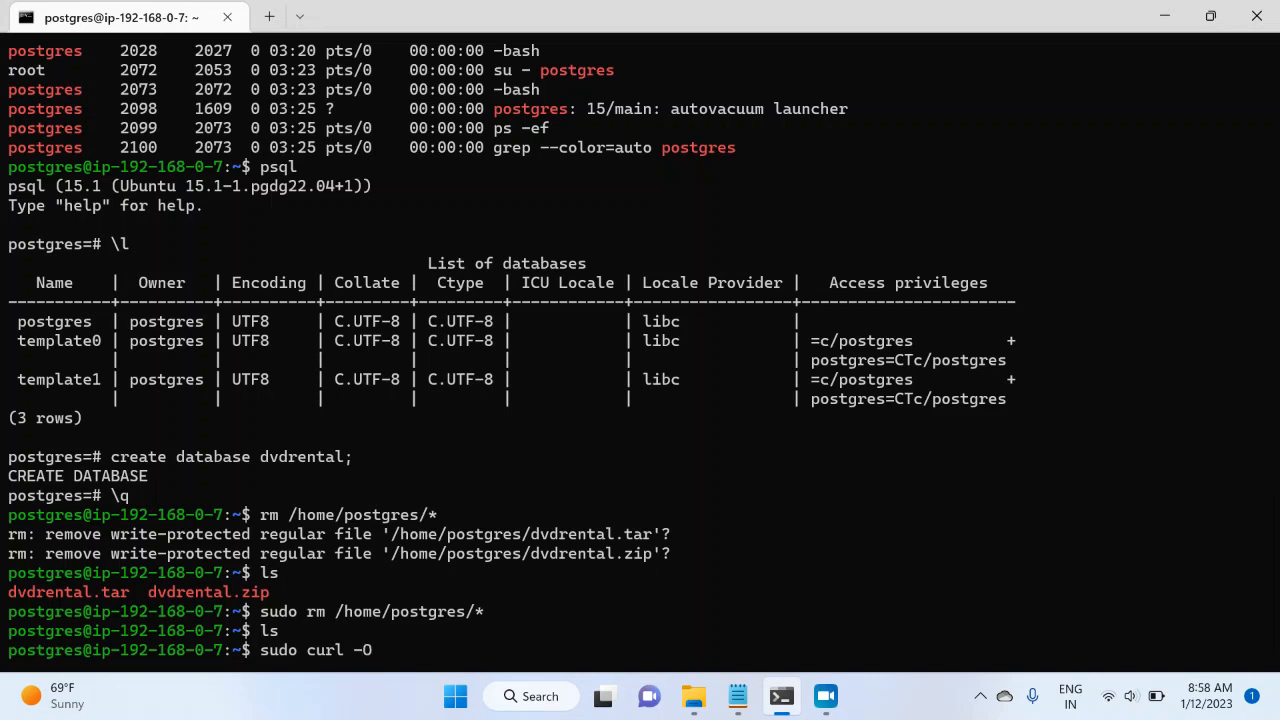
pyautogui.moveTo(843, 710)
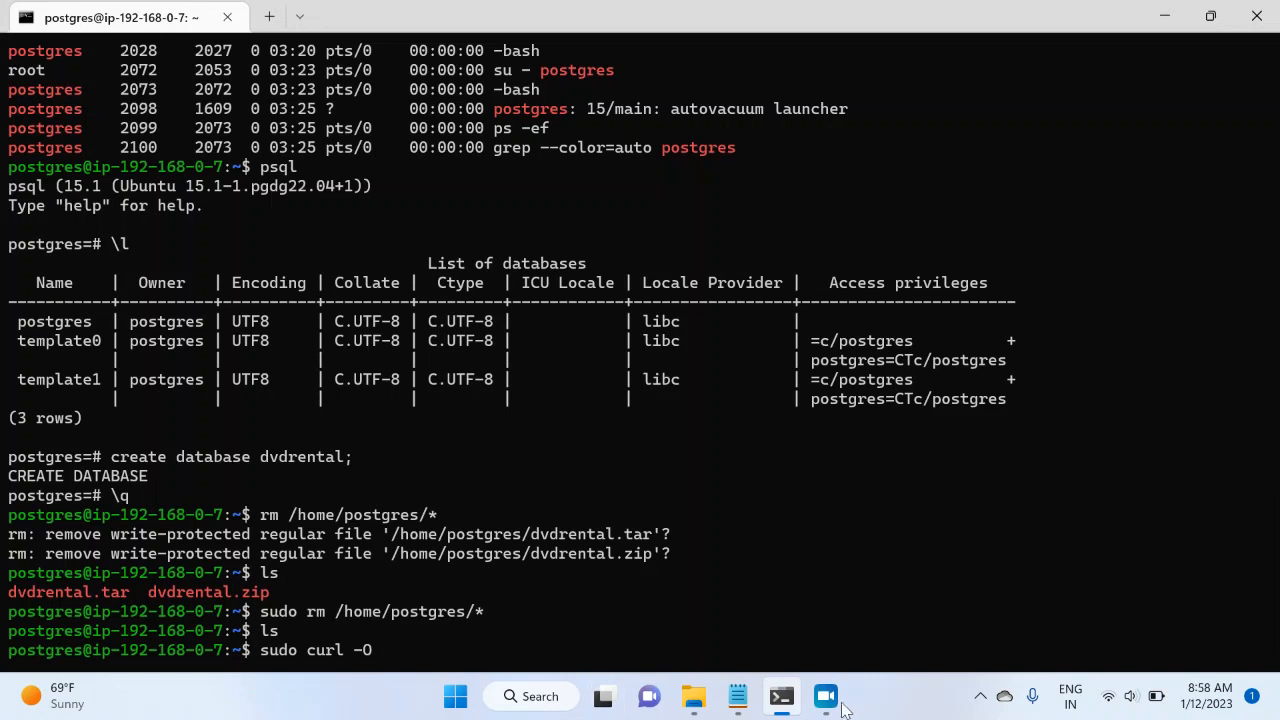
# Copy the dvdrental.zip download URL from the Notepad notes and return to the terminal.
pyautogui.click(692, 696)
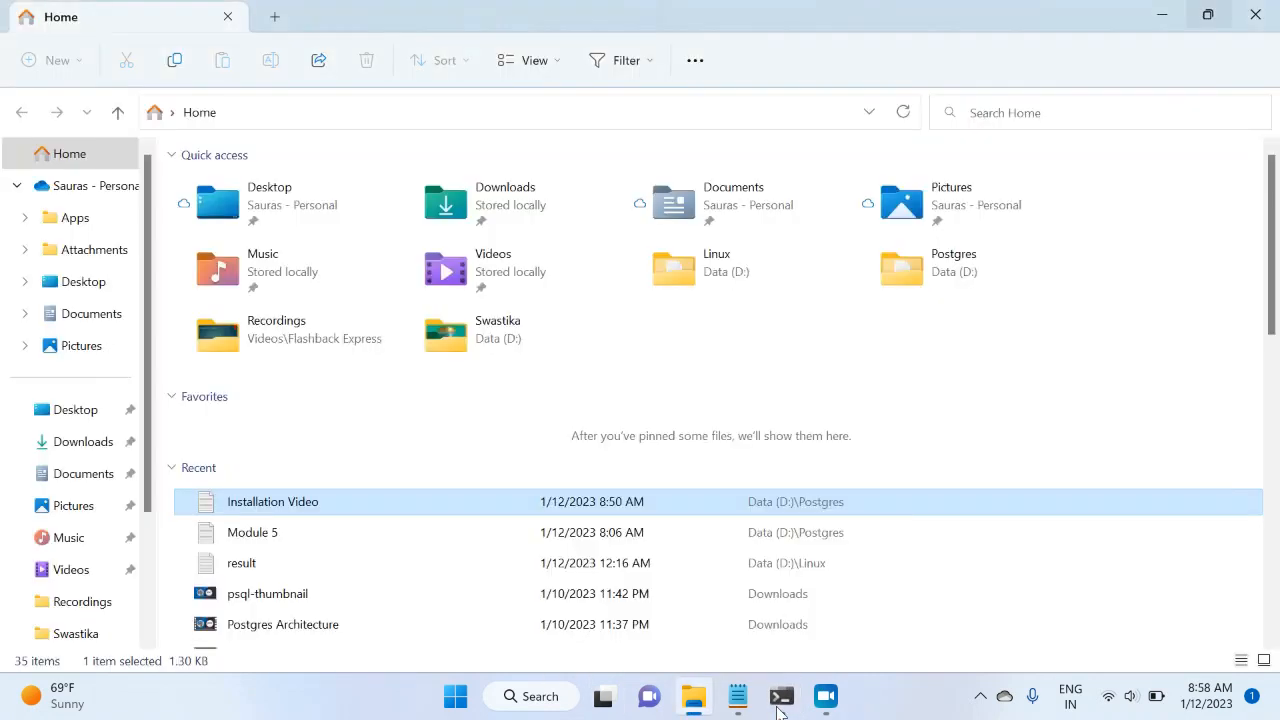
pyautogui.click(737, 696)
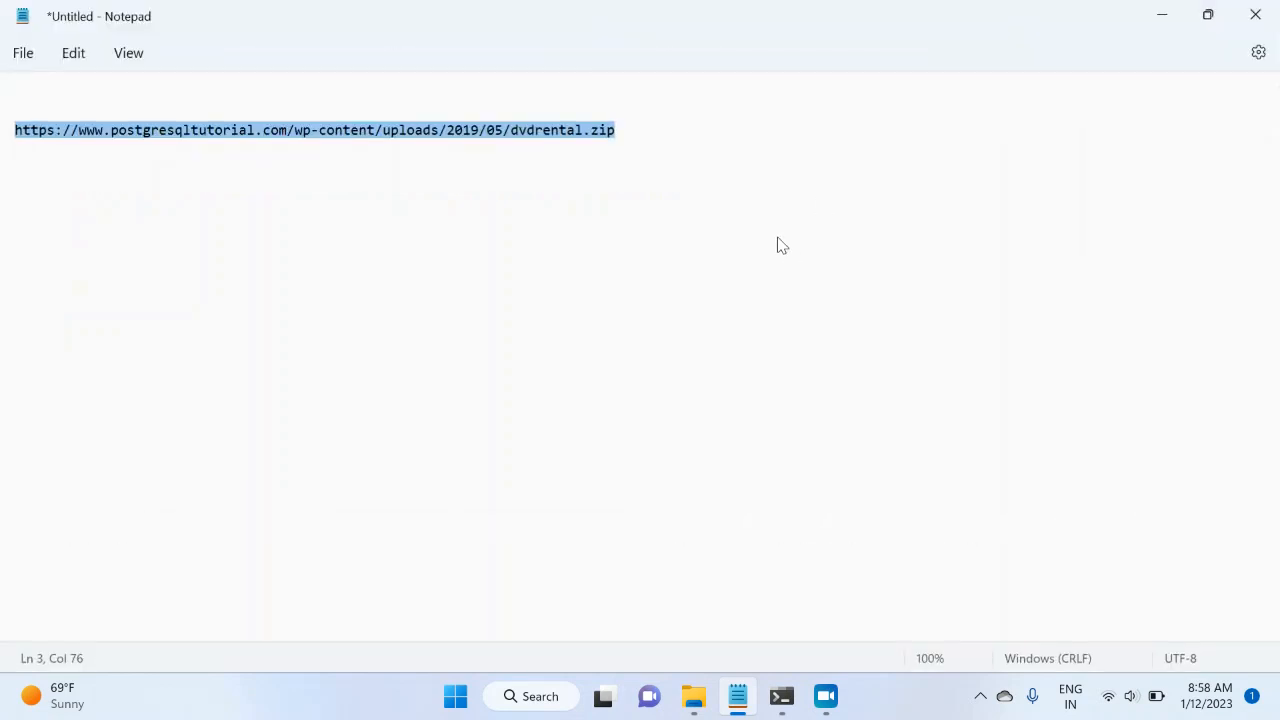
pyautogui.moveTo(5, 140)
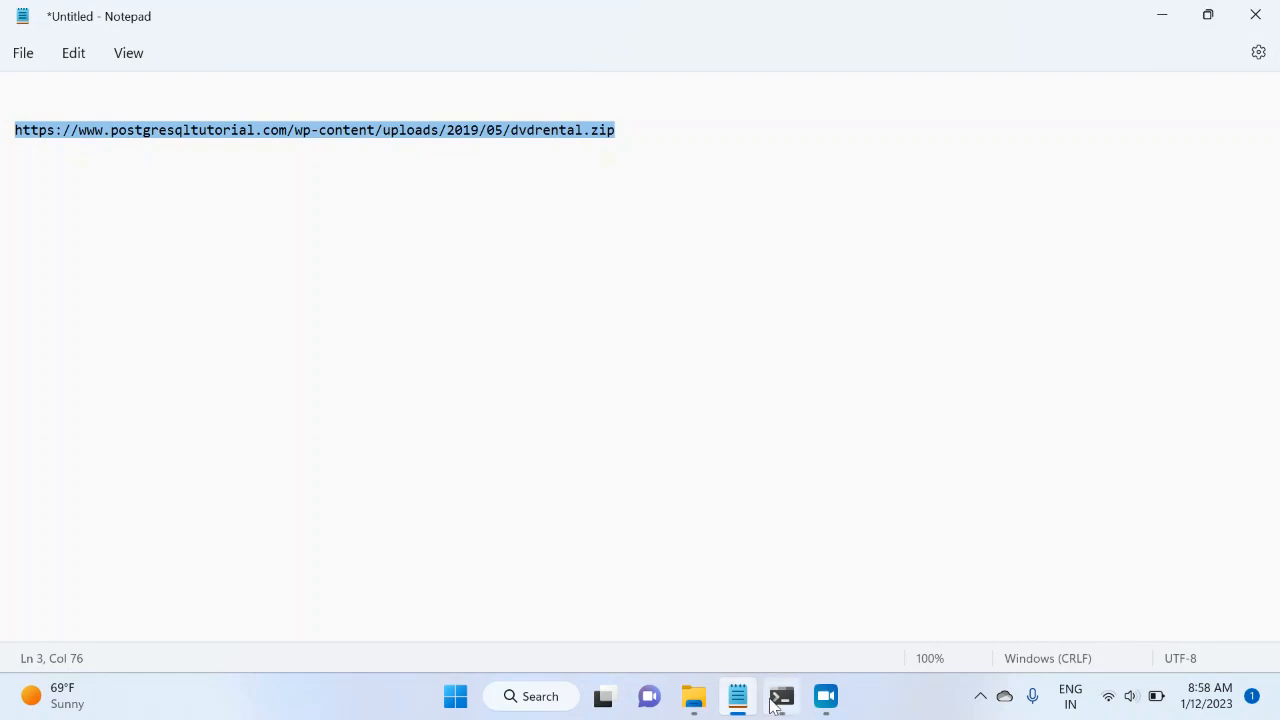
pyautogui.click(781, 696)
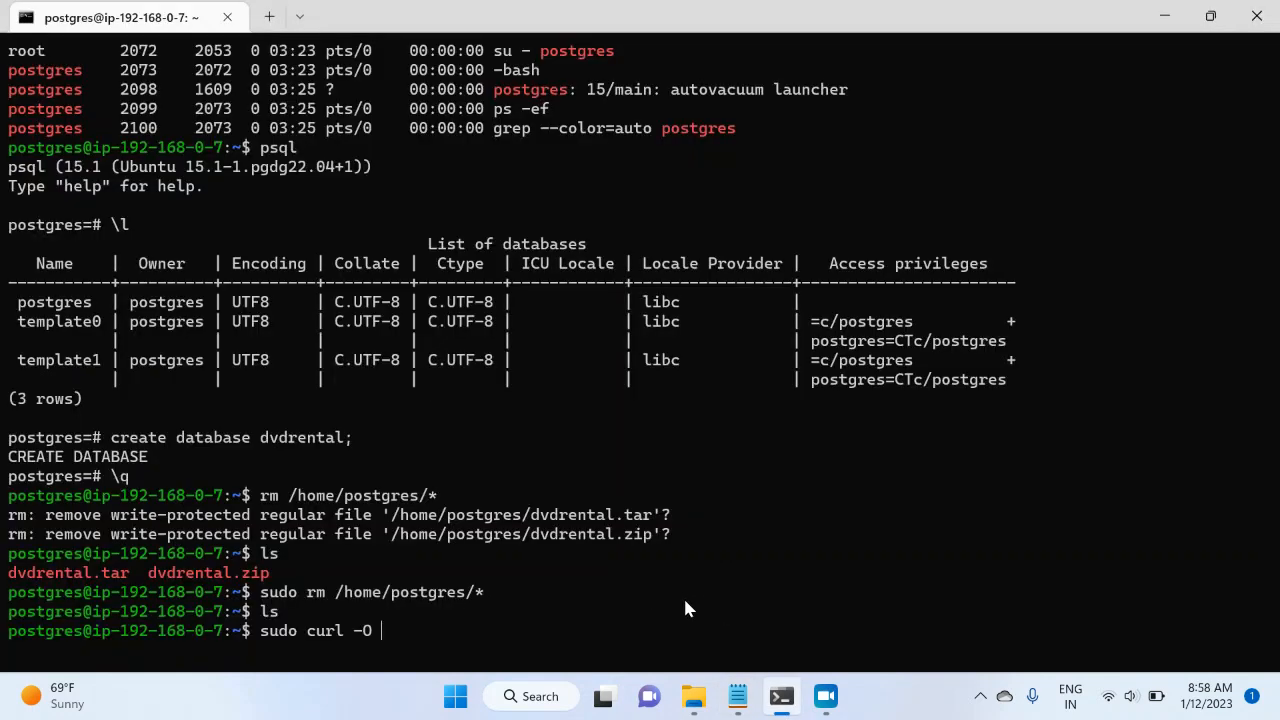
# Download dvdrental.zip from postgresqltutorial.com with the sudo curl -O command.
pyautogui.write('https://www.postgresqltutorial.com/wp-content/uploads/2019/05/dvdrental.zip')
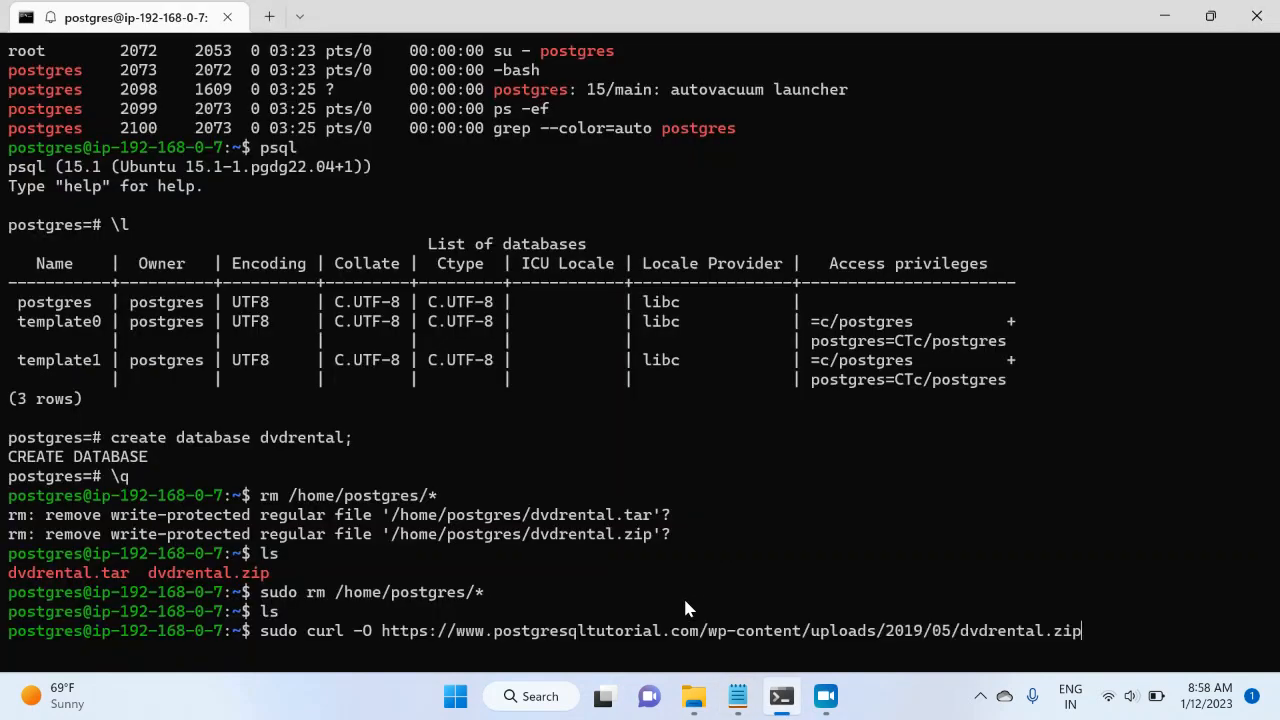
pyautogui.press('Return')
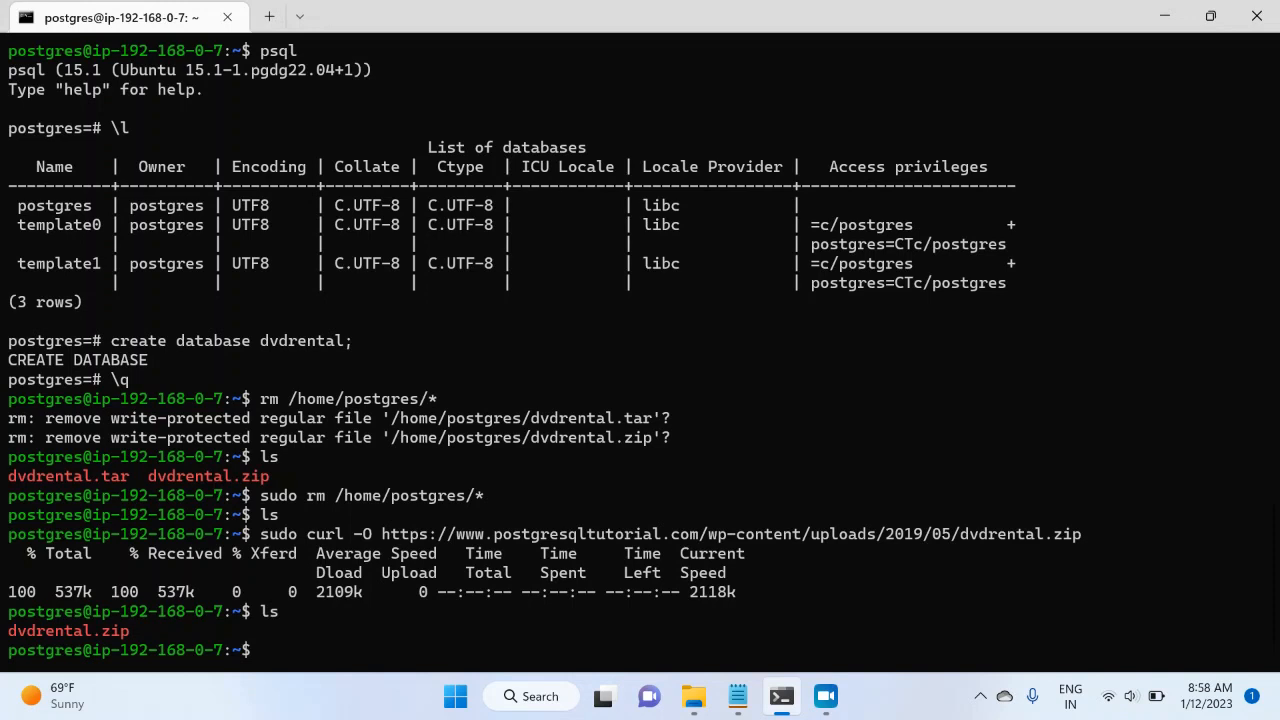
# Run sudo apt install unzip, which reports unzip is already the newest version.
pyautogui.write('sudo apt install')
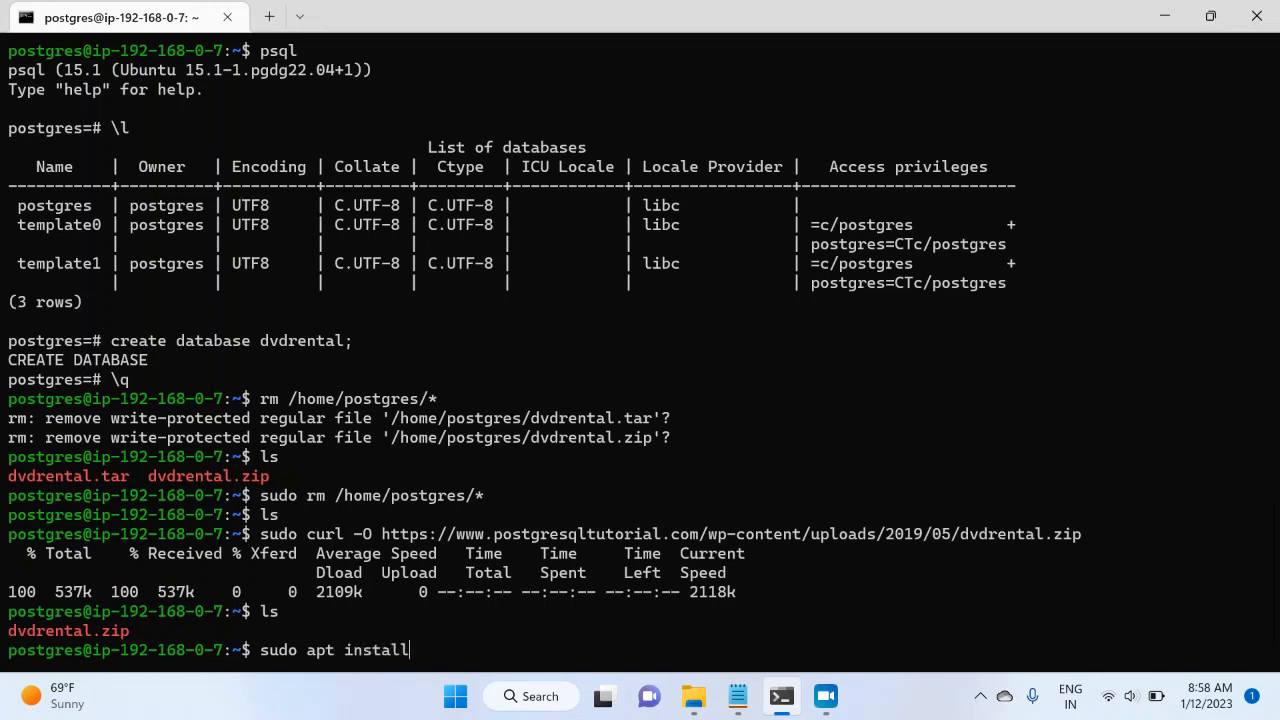
pyautogui.write('unzip')
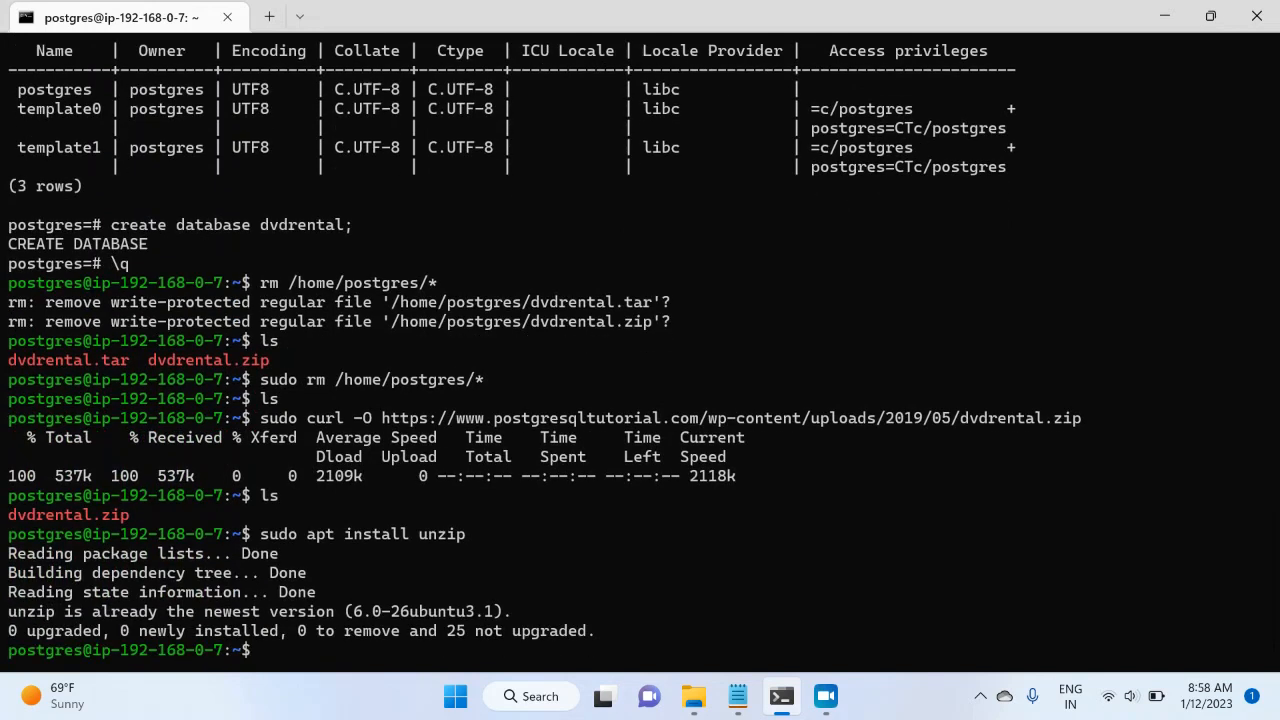
pyautogui.moveTo(80, 617)
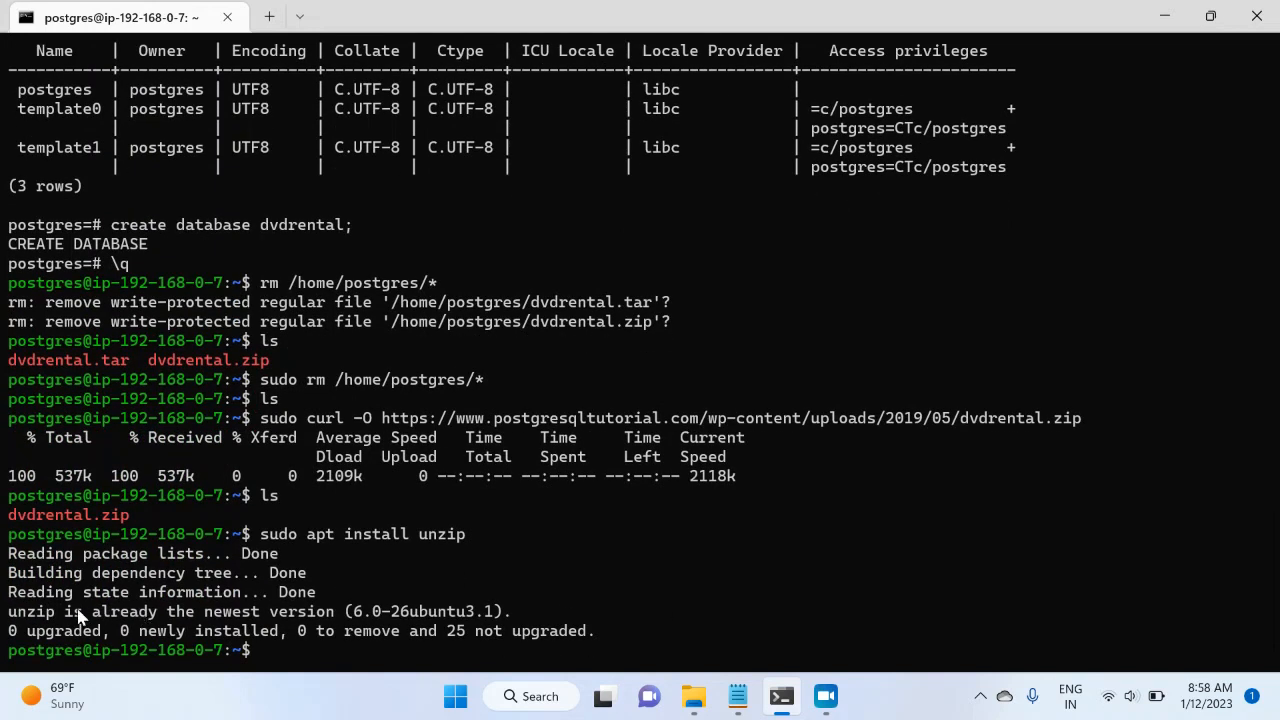
pyautogui.moveTo(150, 630)
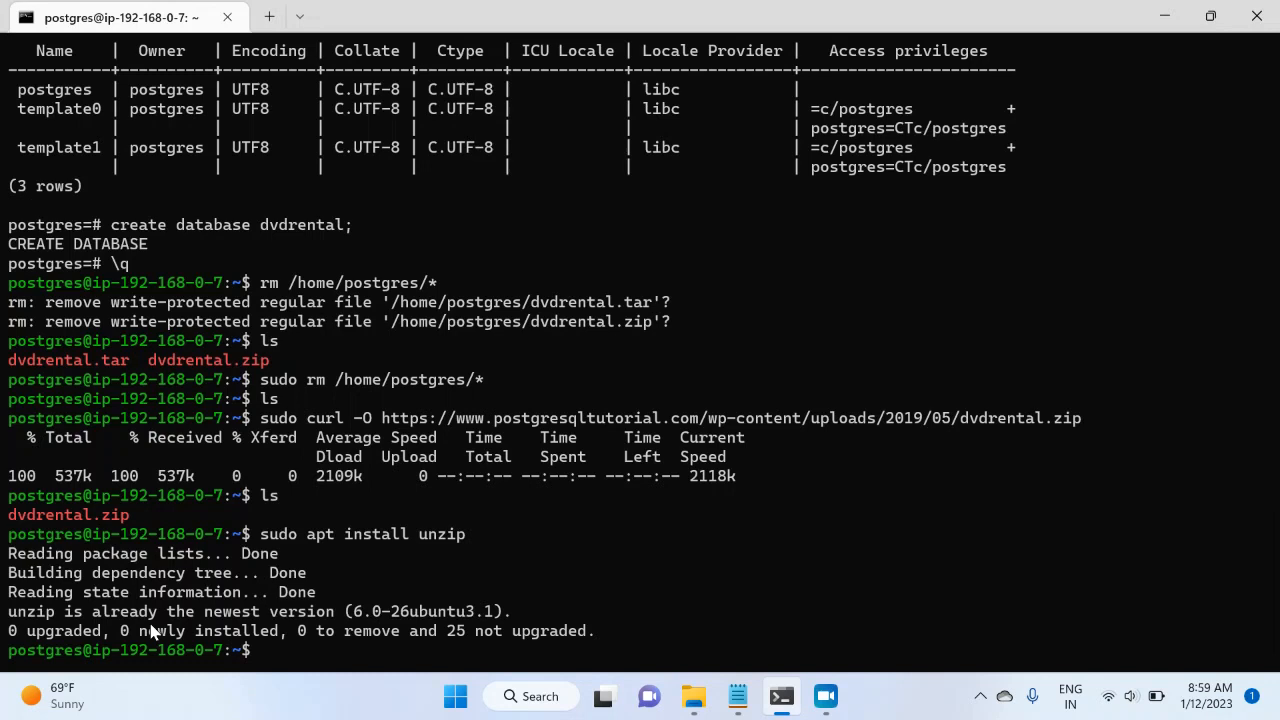
pyautogui.write('sud')
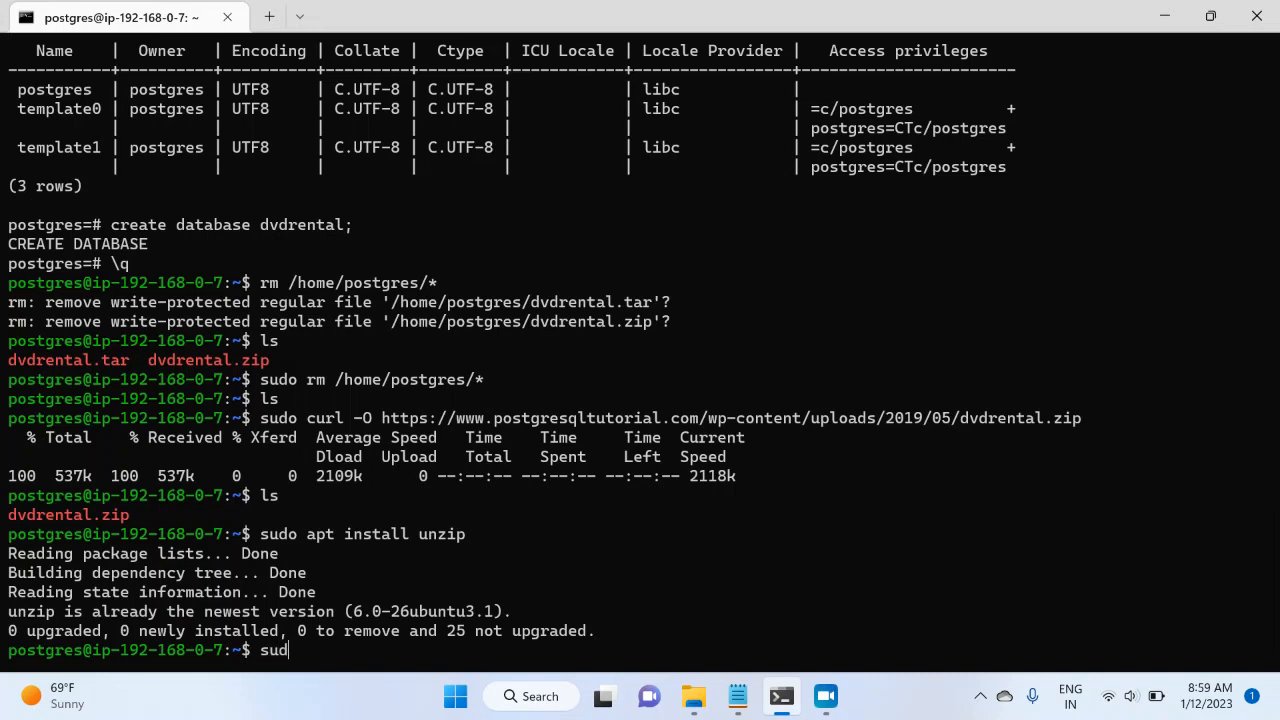
# Extract dvdrental.tar with sudo unzip /home/postgres/dvdrental.zip and confirm both files exist.
pyautogui.write('o')
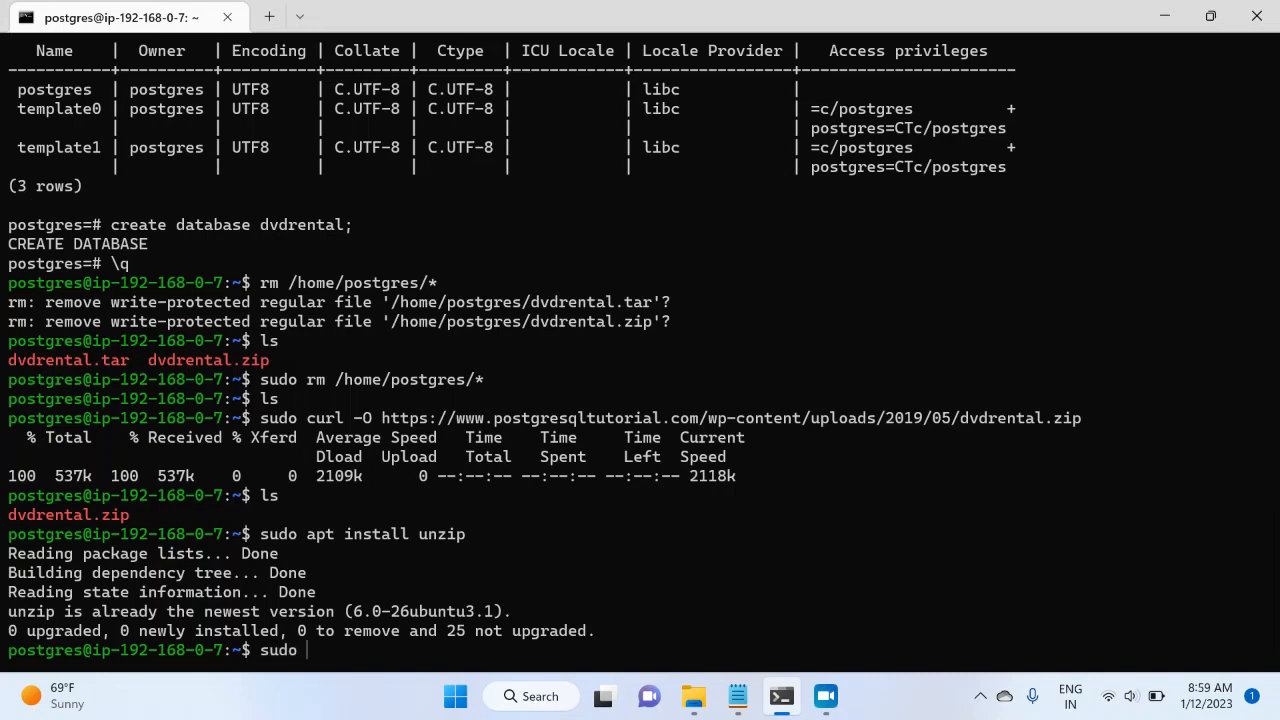
pyautogui.write('unzi')
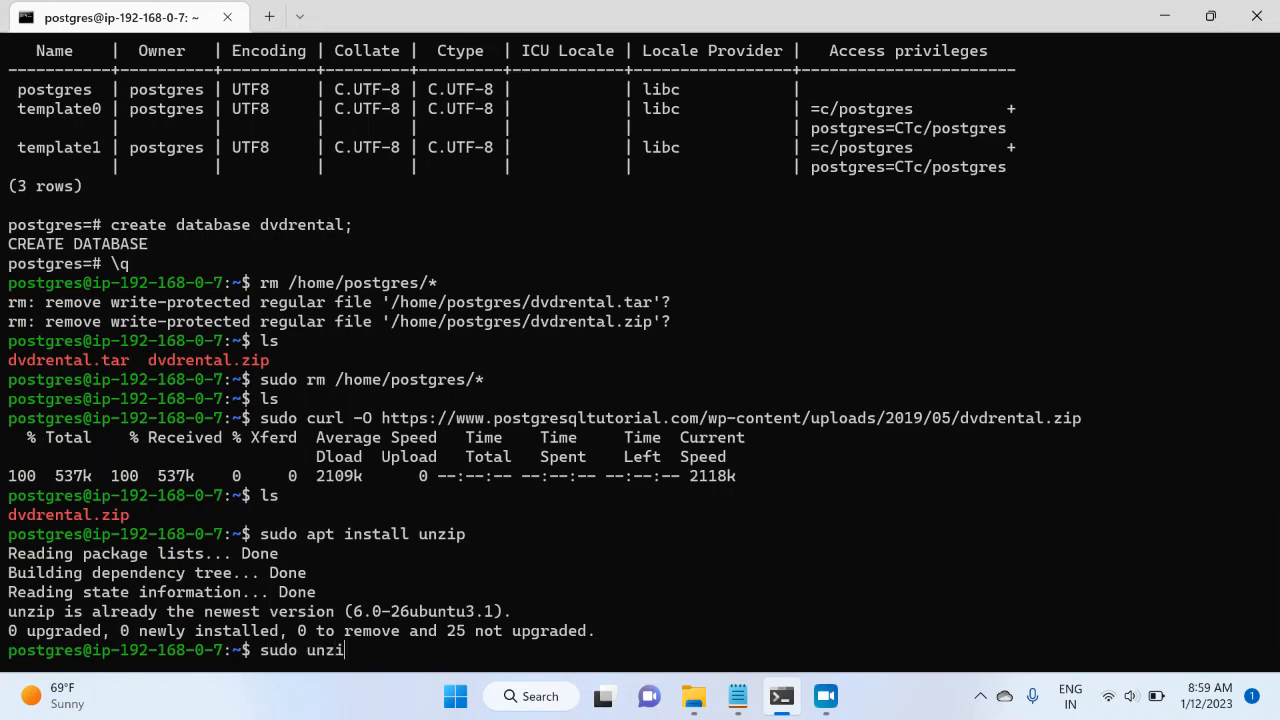
pyautogui.write('p /home/po')
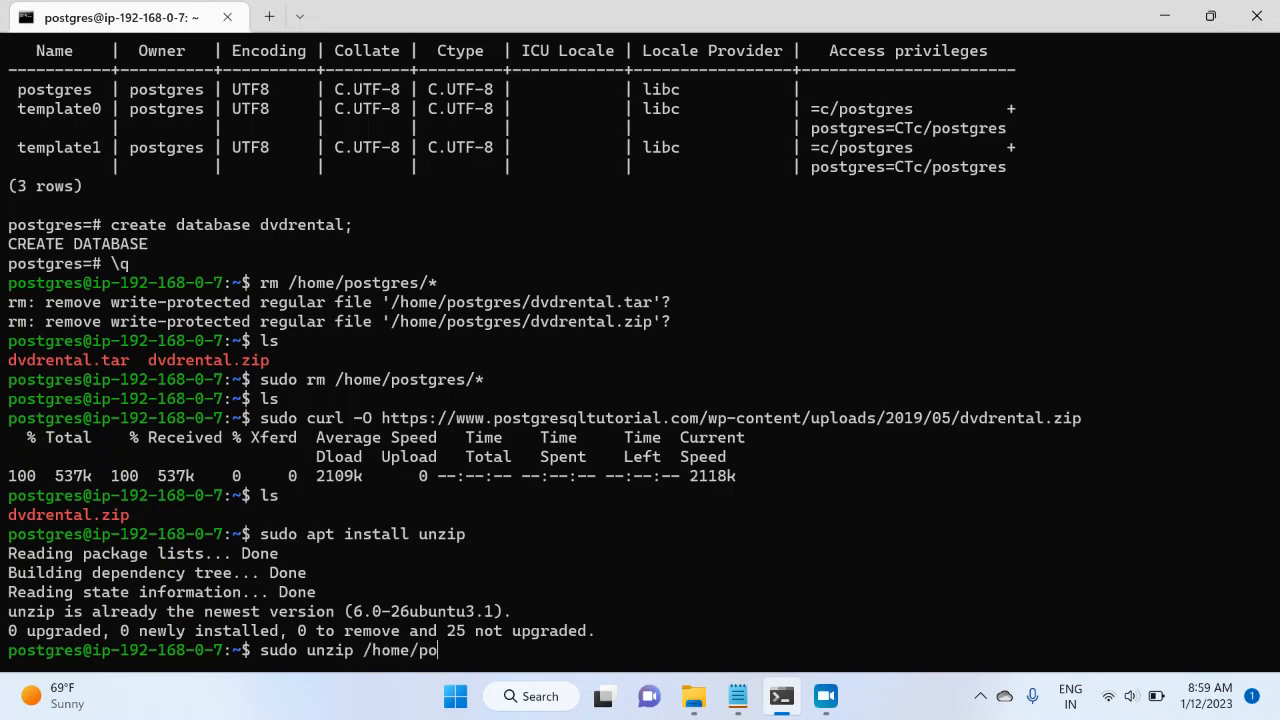
pyautogui.write('stgres')
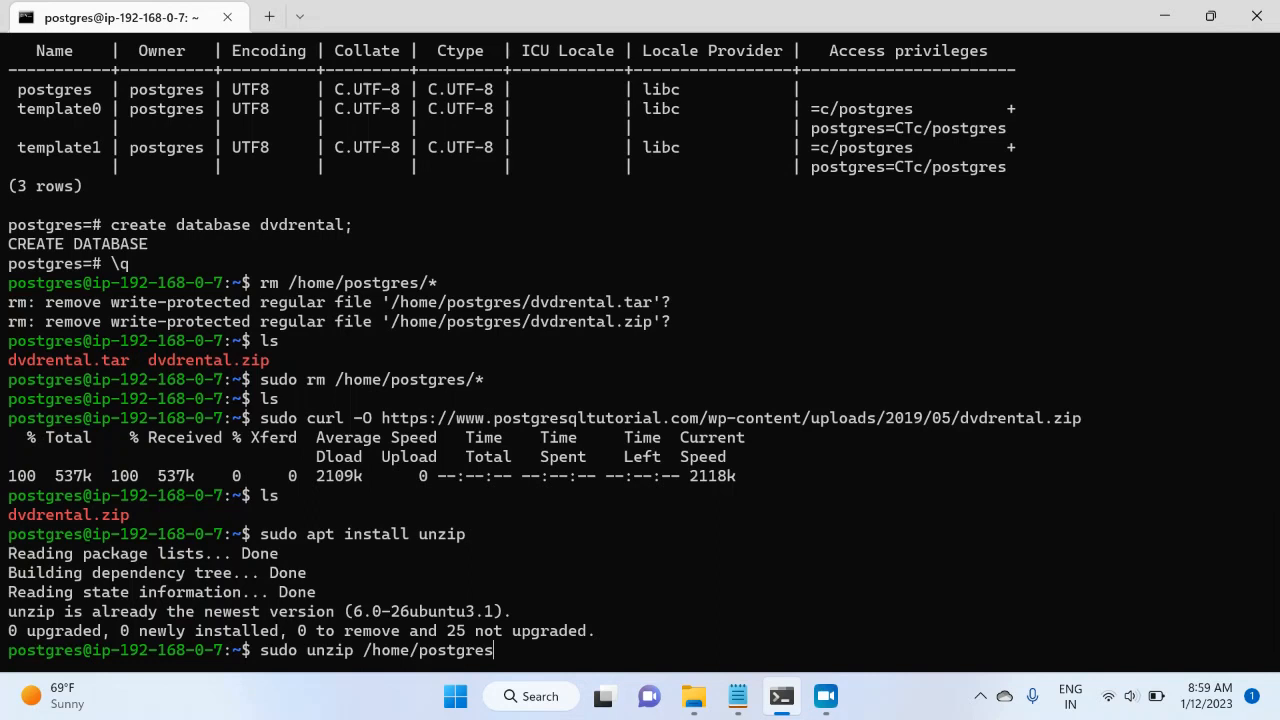
pyautogui.write('/')
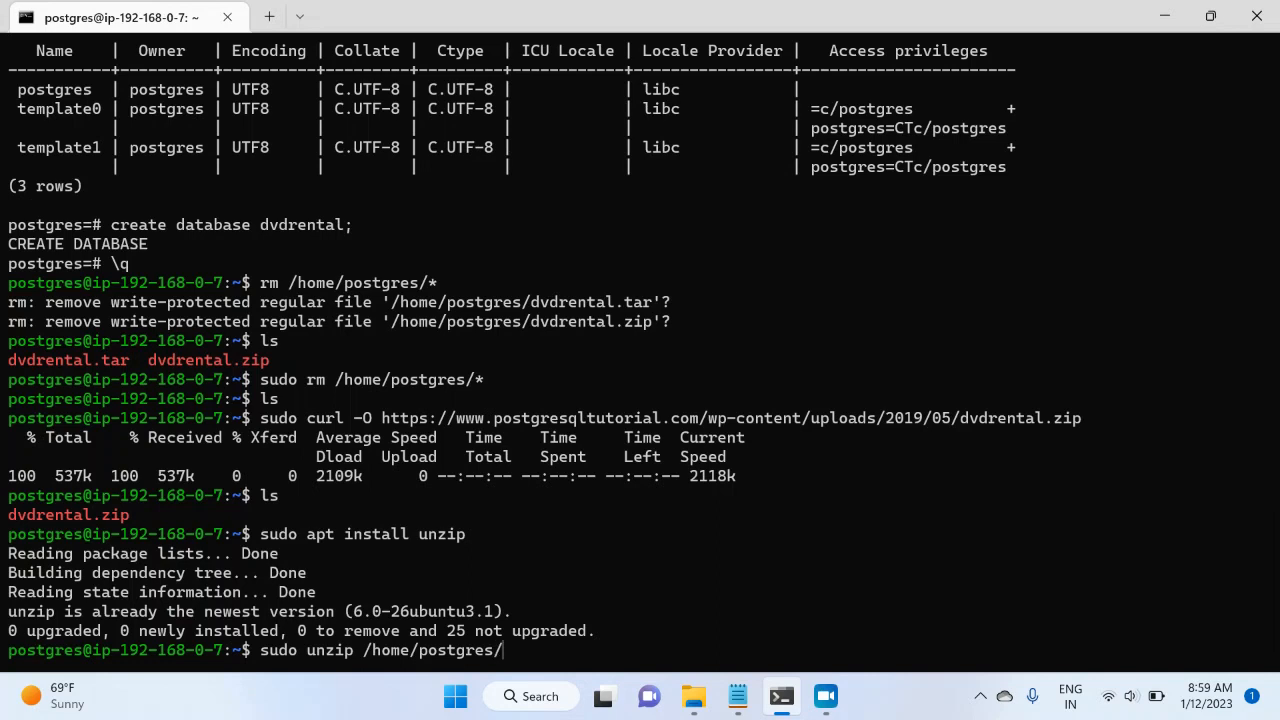
pyautogui.write('dvd')
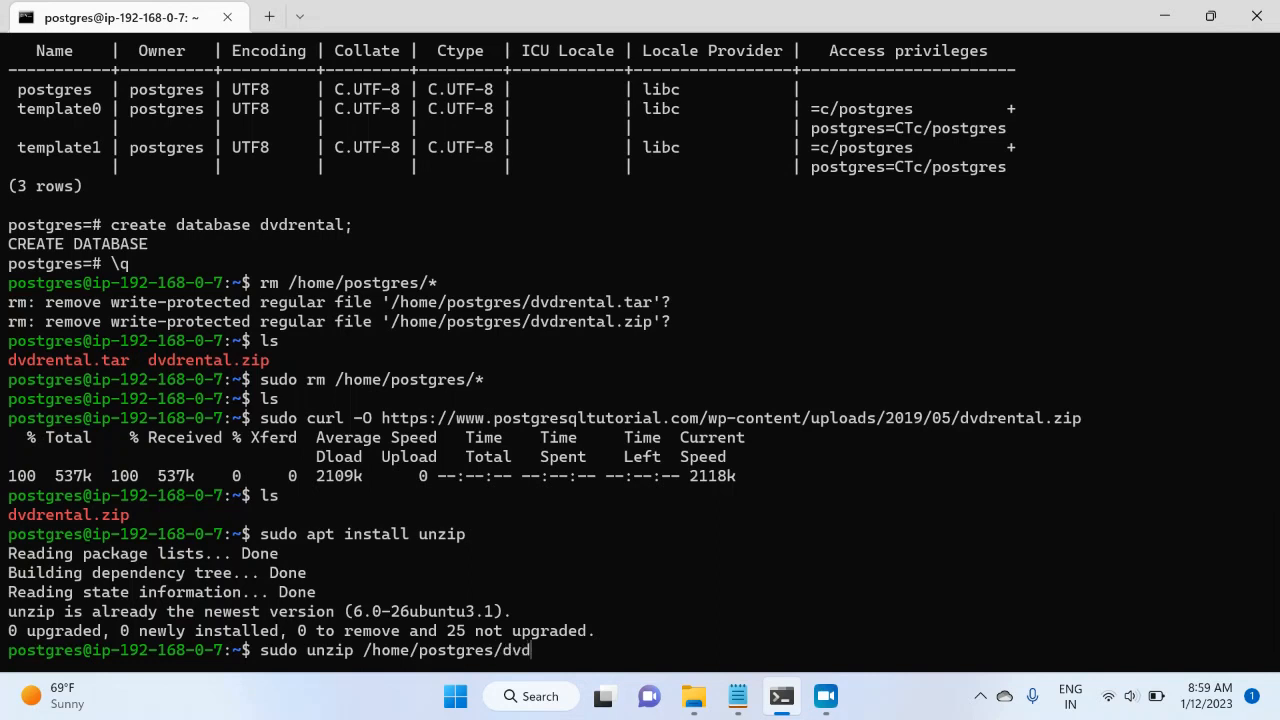
pyautogui.write('ren')
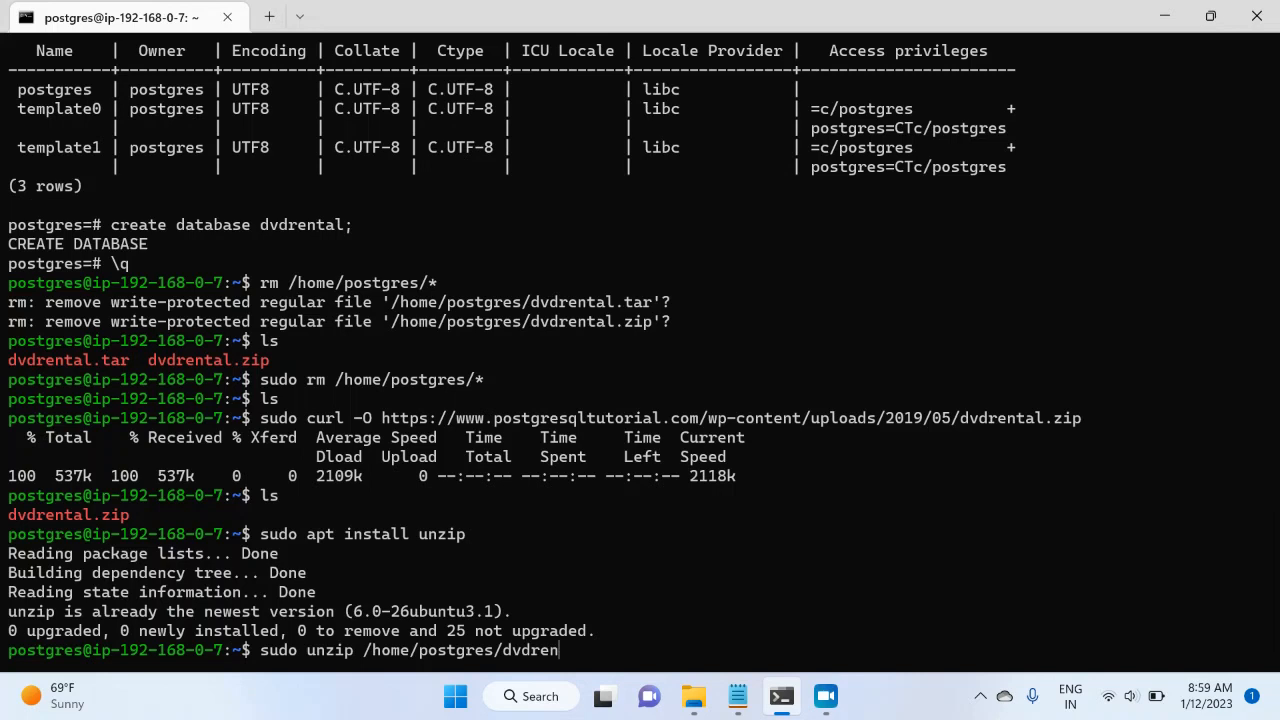
pyautogui.write('tal.zi')
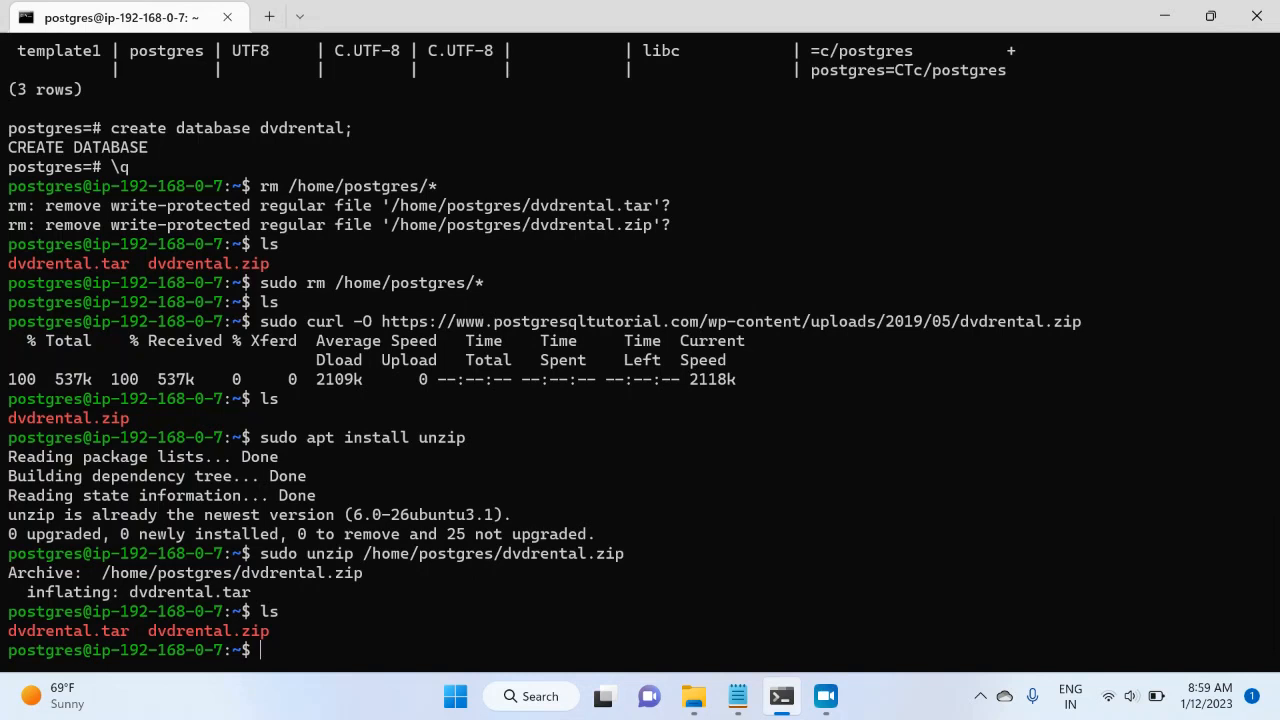
pyautogui.write('pg_restore --db')
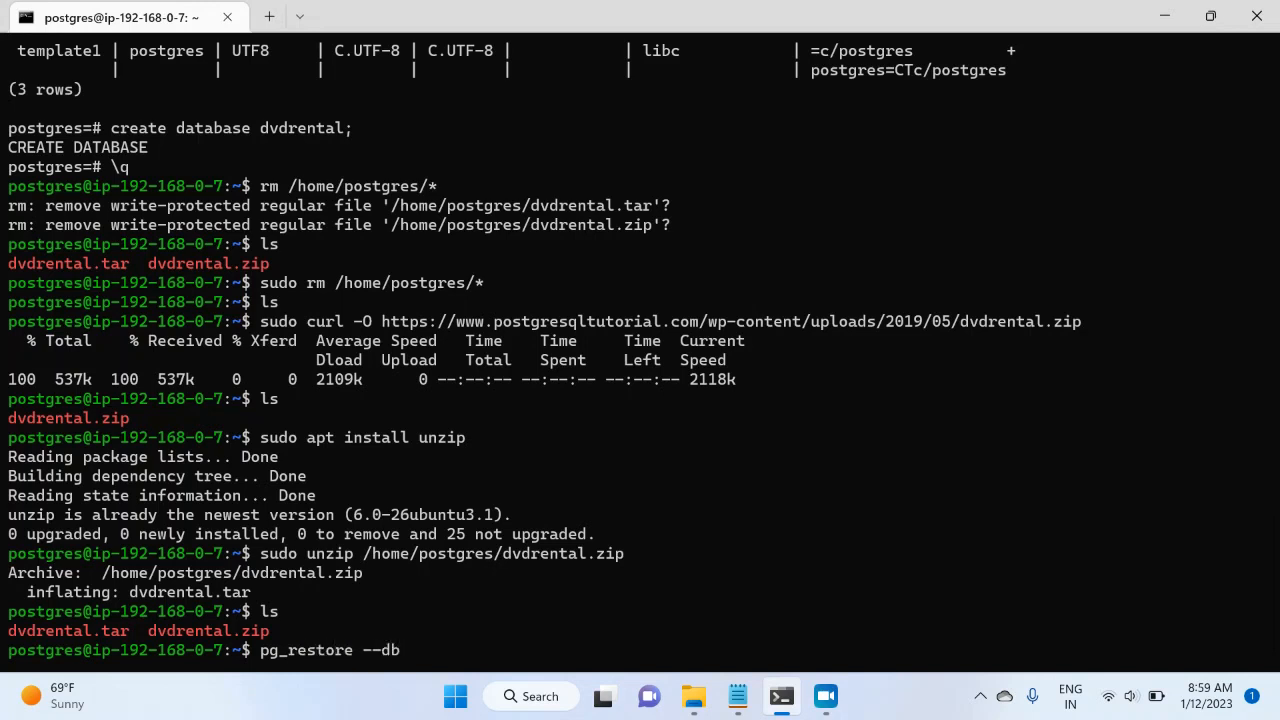
# Run pg_restore --dbname=dvdrental --verbose /home/postgres/dvdrental.tar to restore the backup.
pyautogui.write('name')
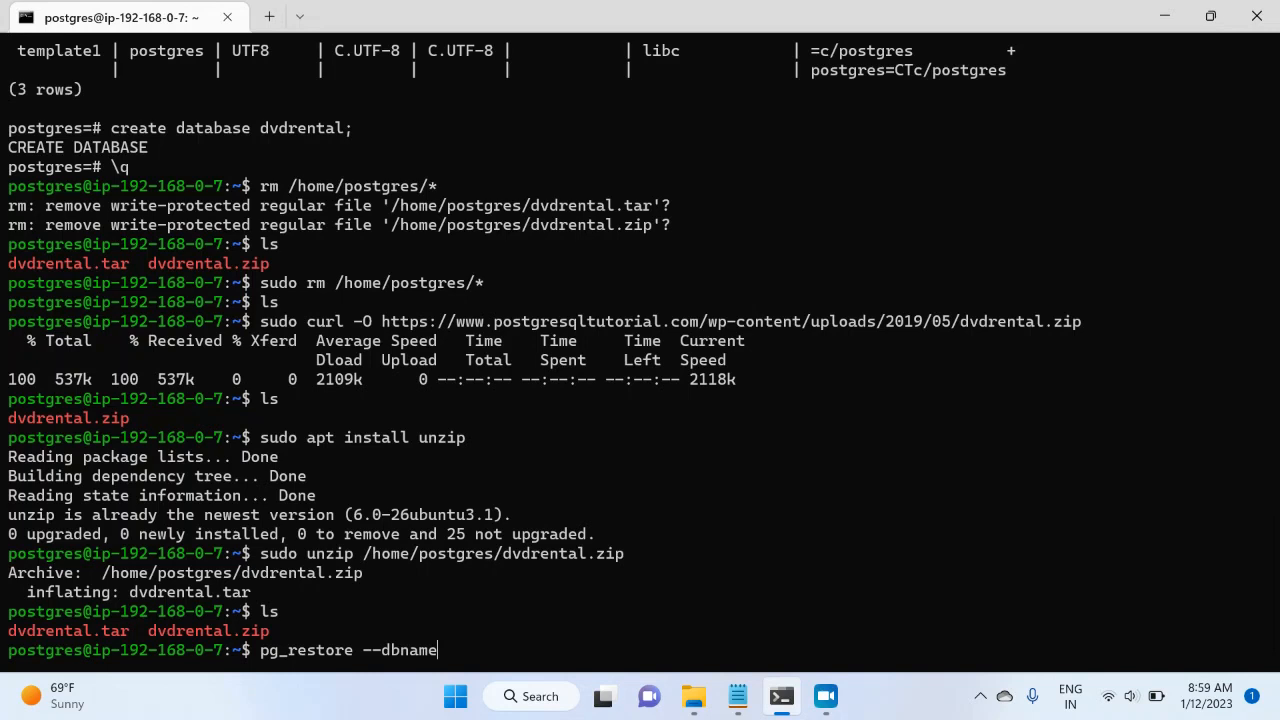
pyautogui.write('dvdre')
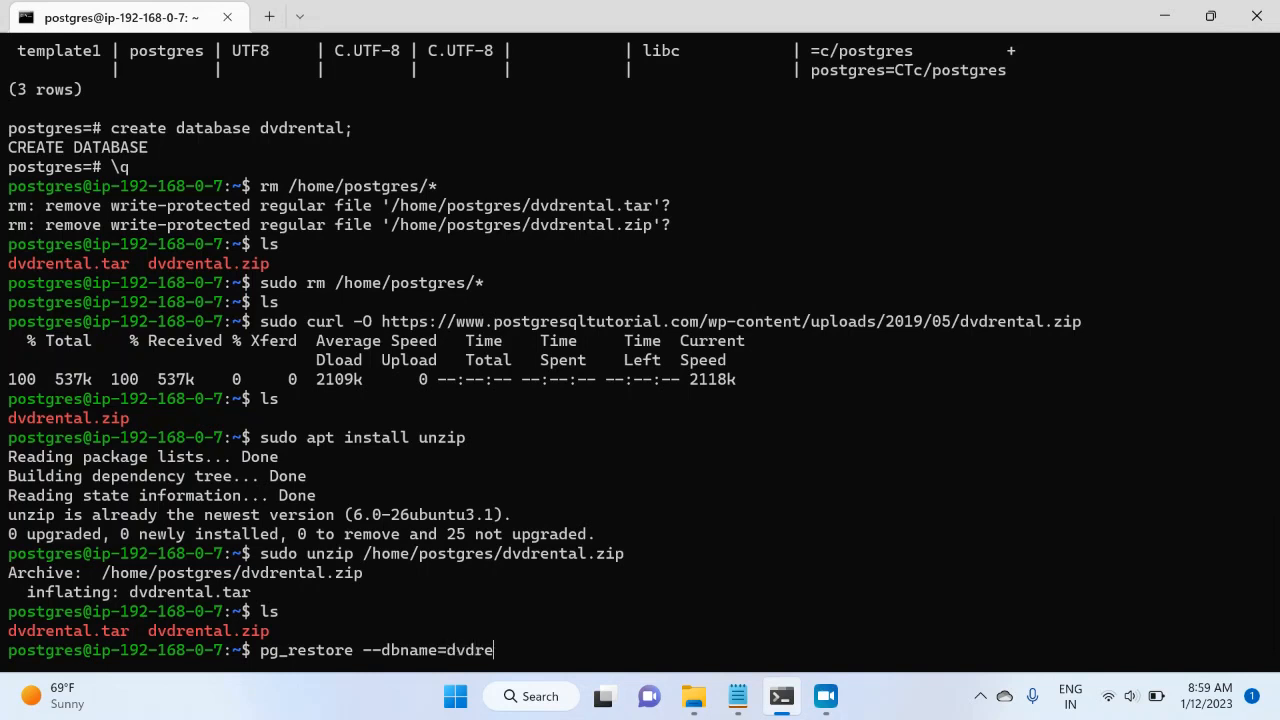
pyautogui.write('ntal')
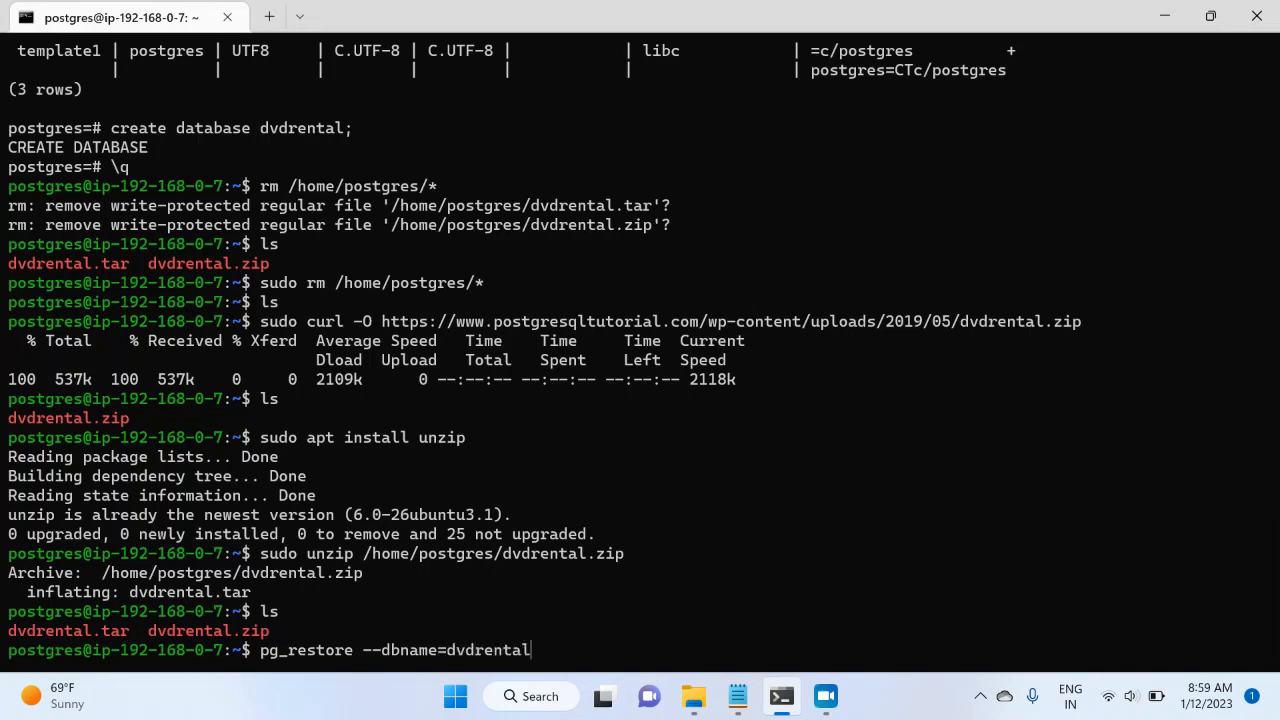
pyautogui.write('--verbose')
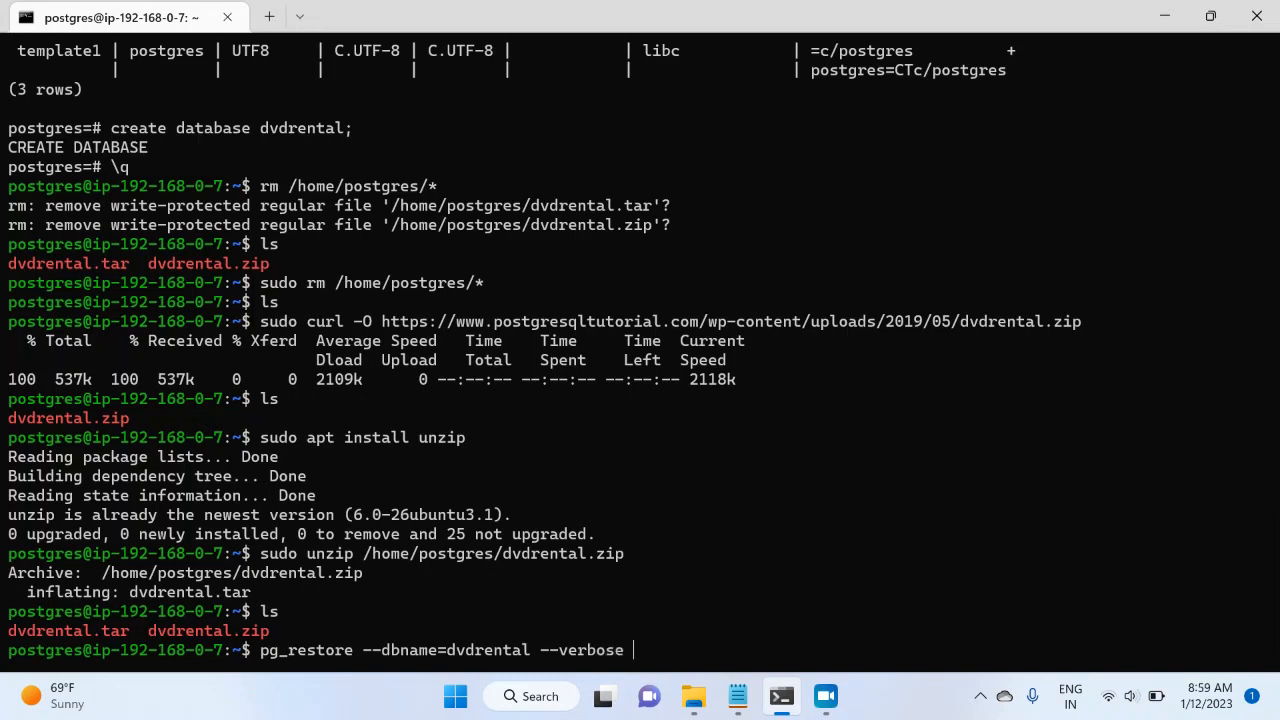
pyautogui.write('/hom')
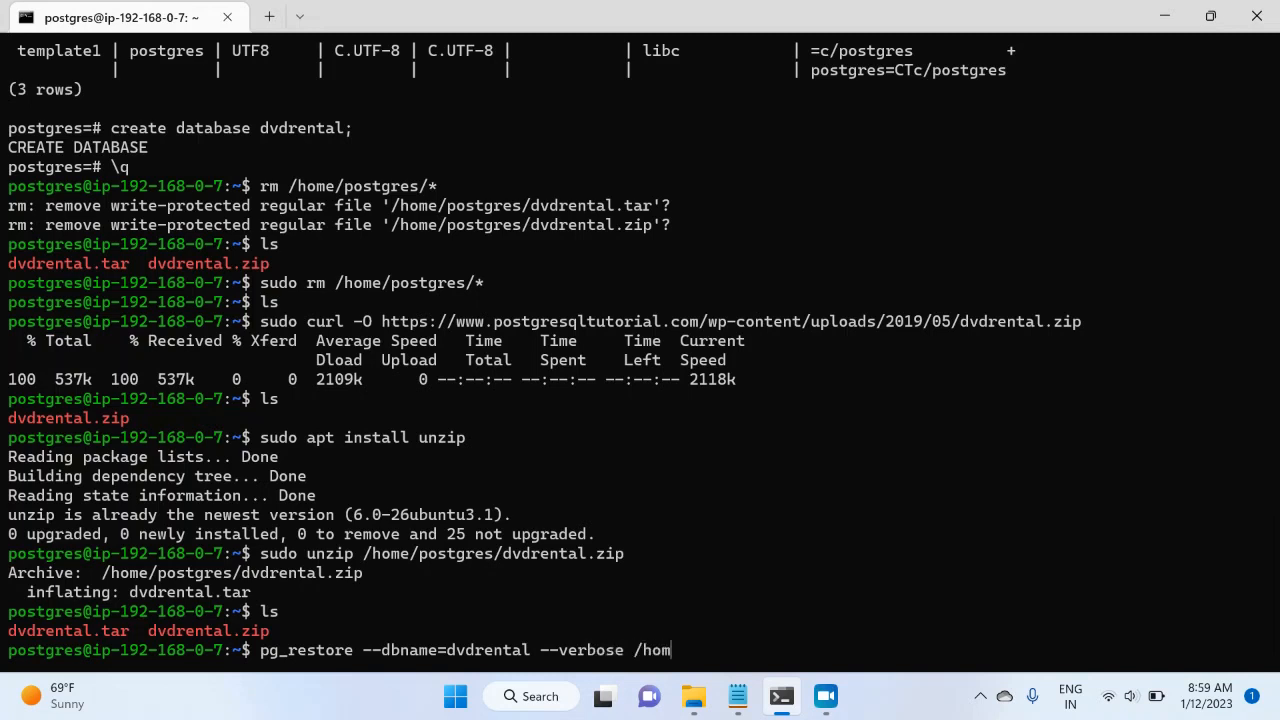
pyautogui.write('e/postgres/d')
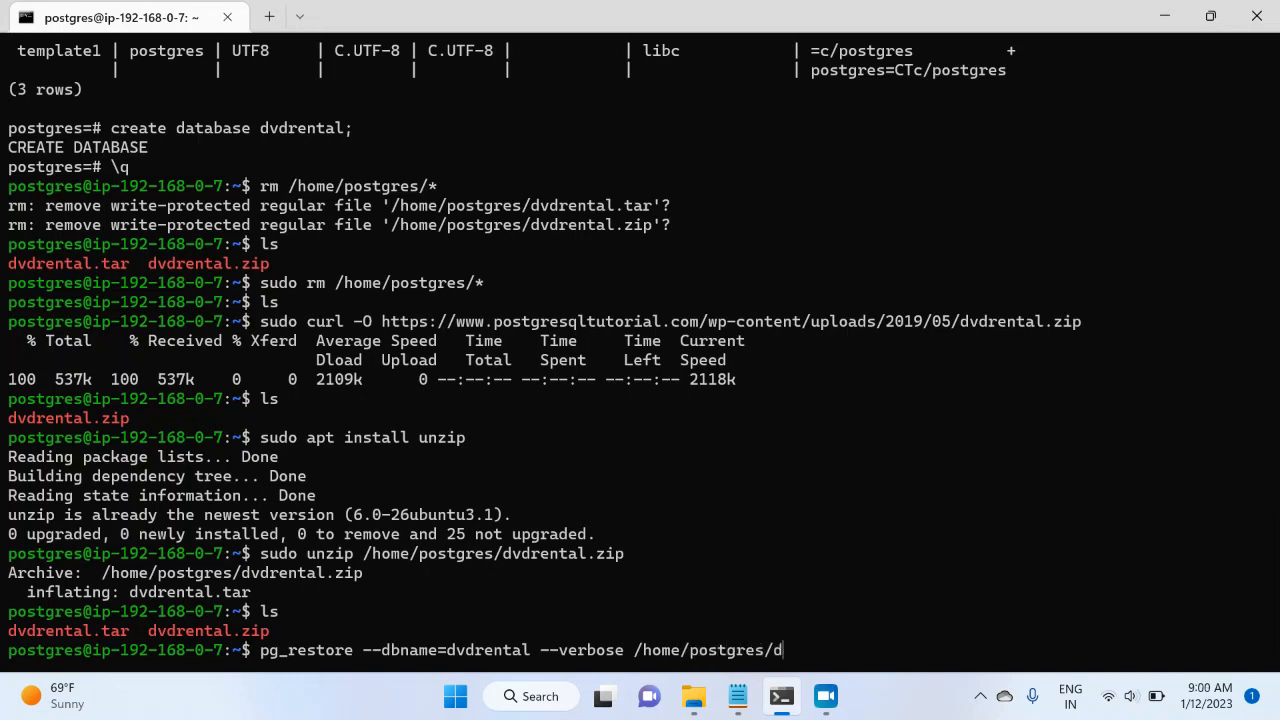
pyautogui.write('vdrental.')
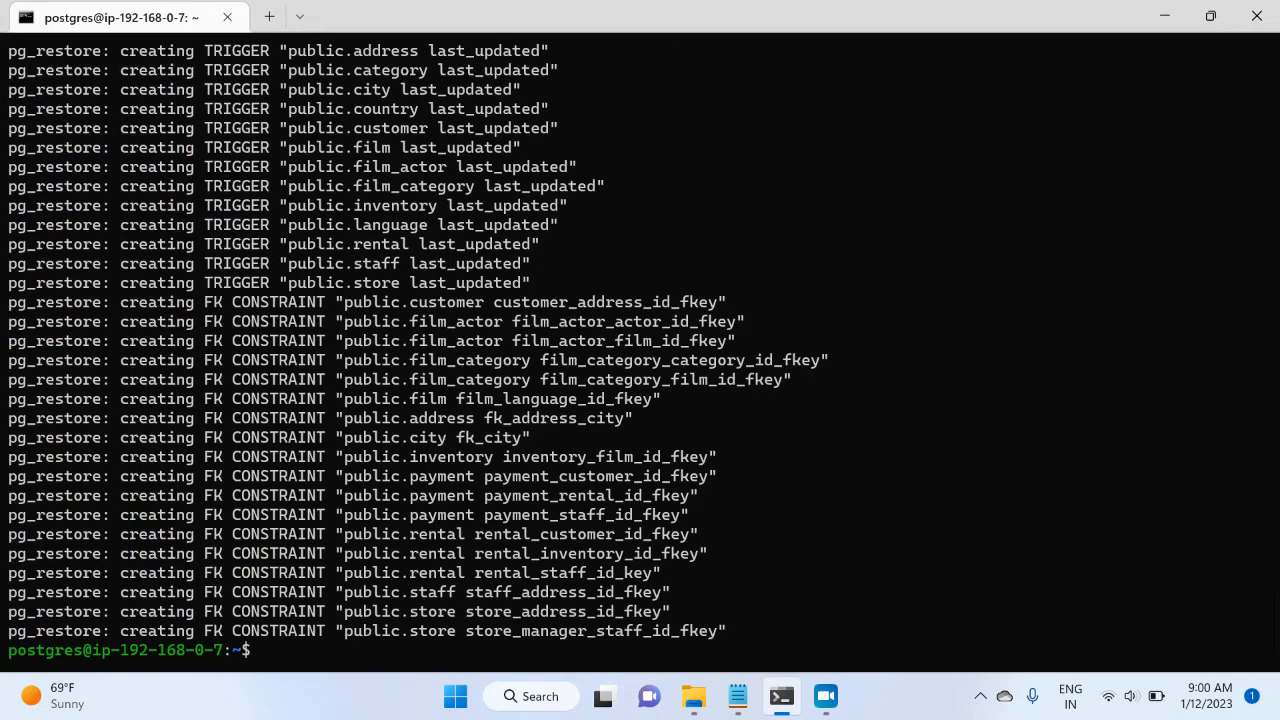
# Start psql and list databases to see dvdrental among the four.
pyautogui.write('psql')
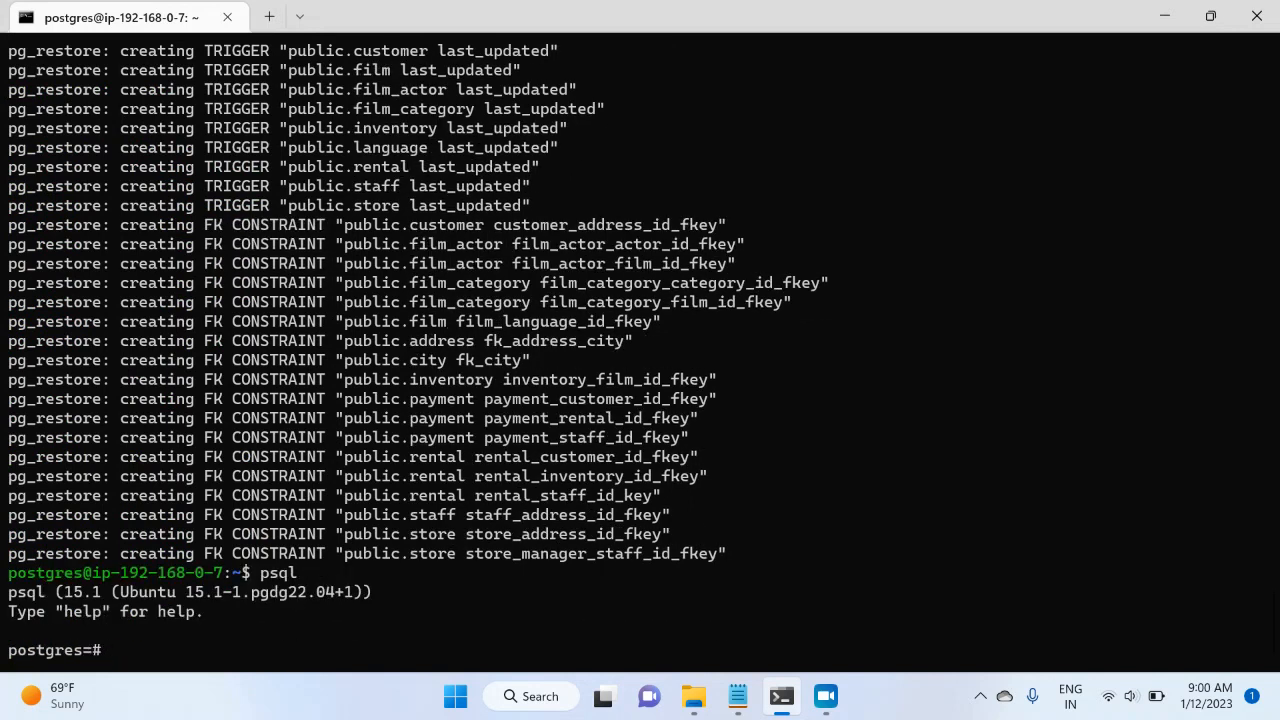
pyautogui.write('\\l')
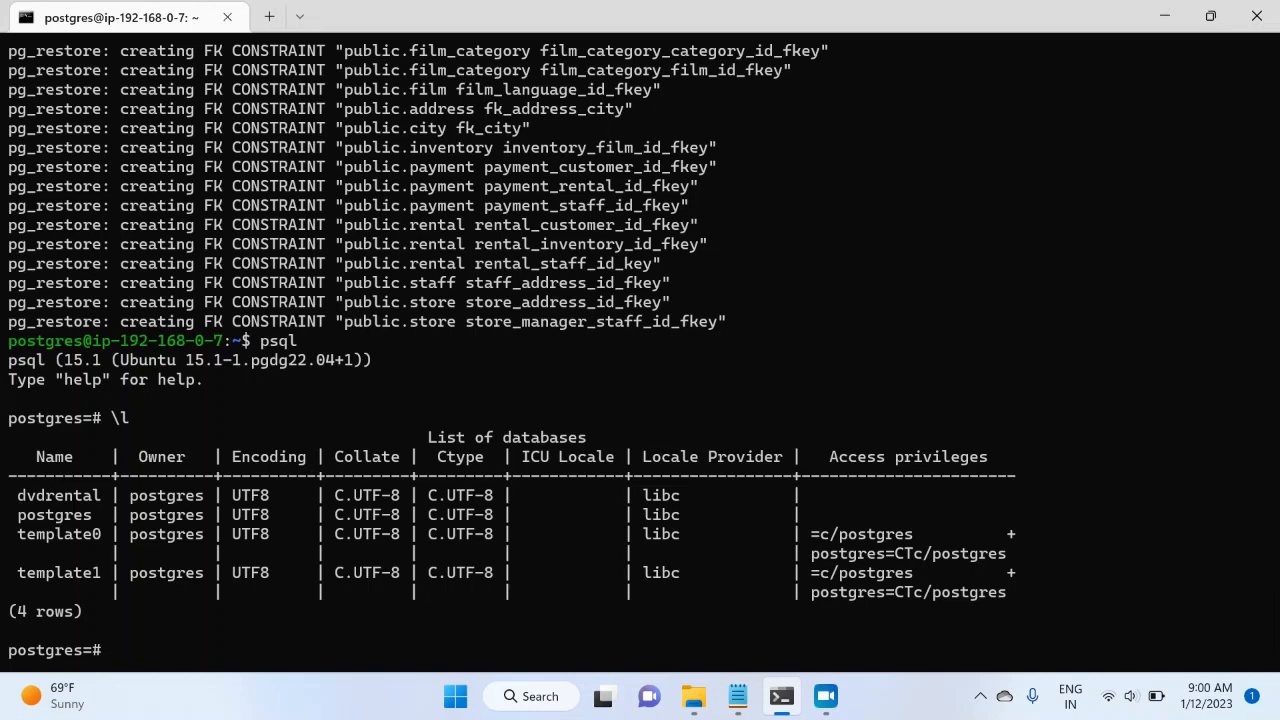
# Connect to the dvdrental database with \c dvdrental.
pyautogui.write('\\c')
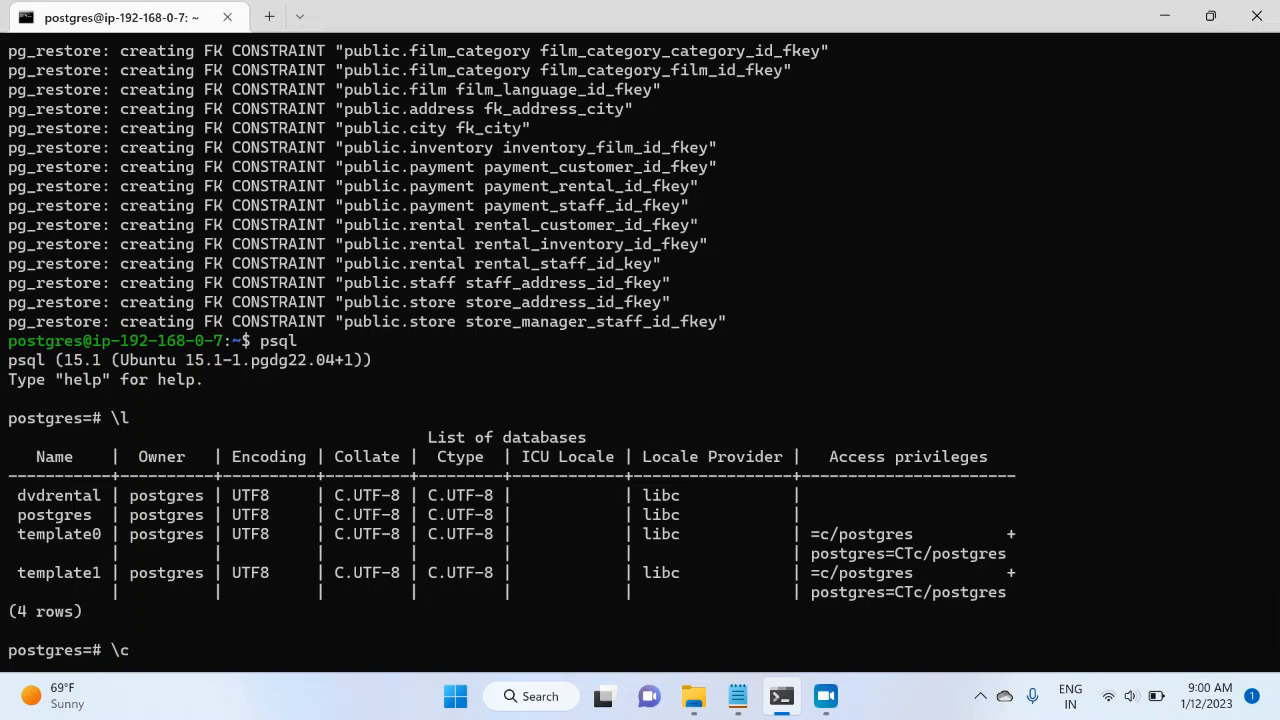
pyautogui.write('dv')
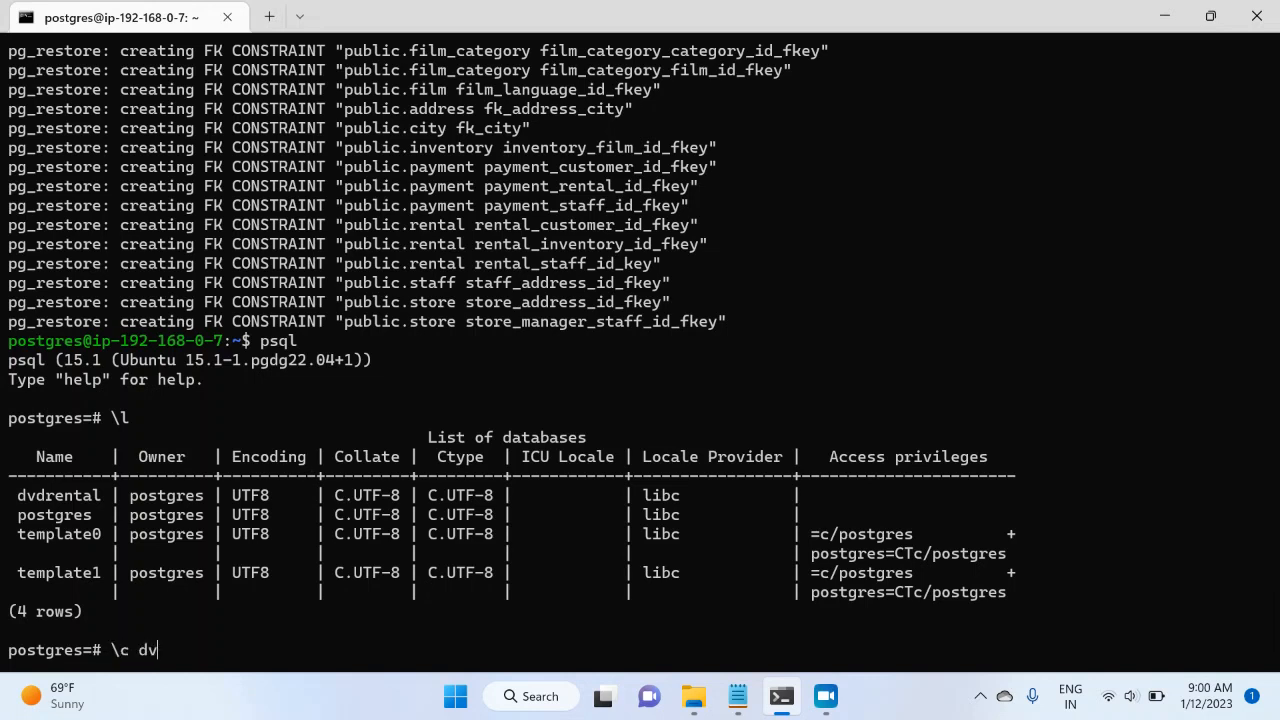
pyautogui.write('d')
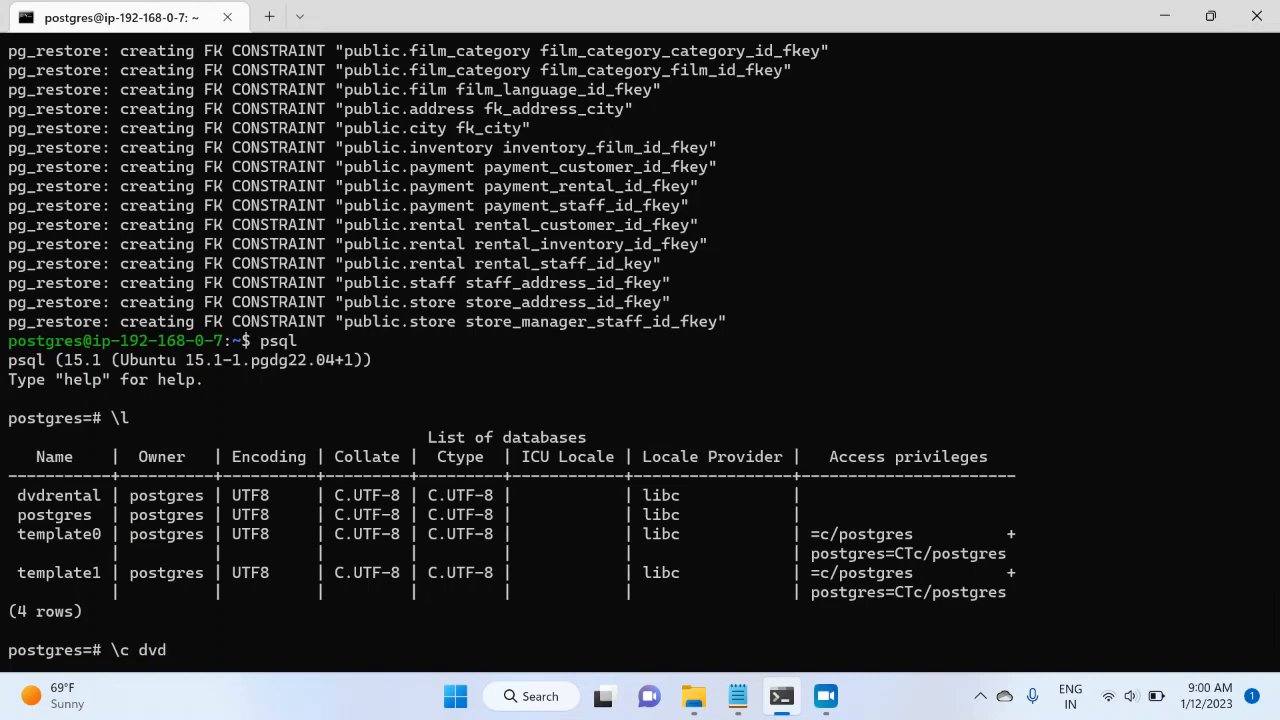
pyautogui.write('re')
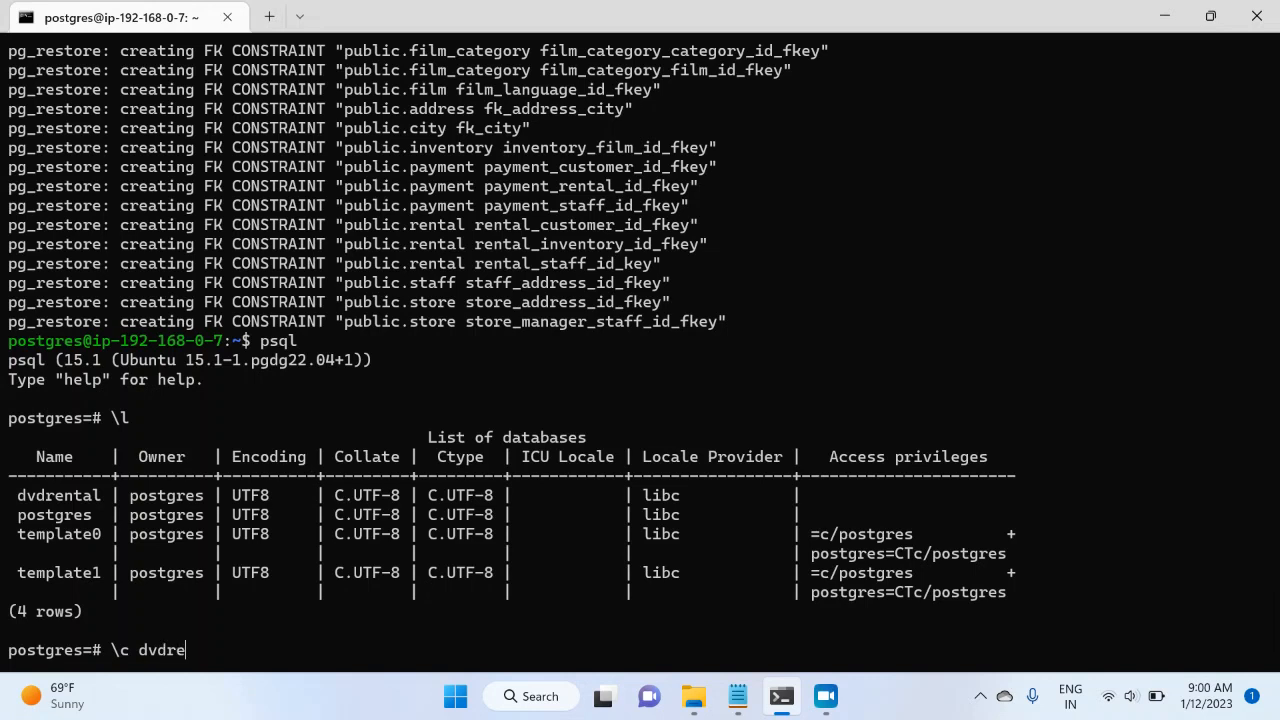
pyautogui.write('ntal')
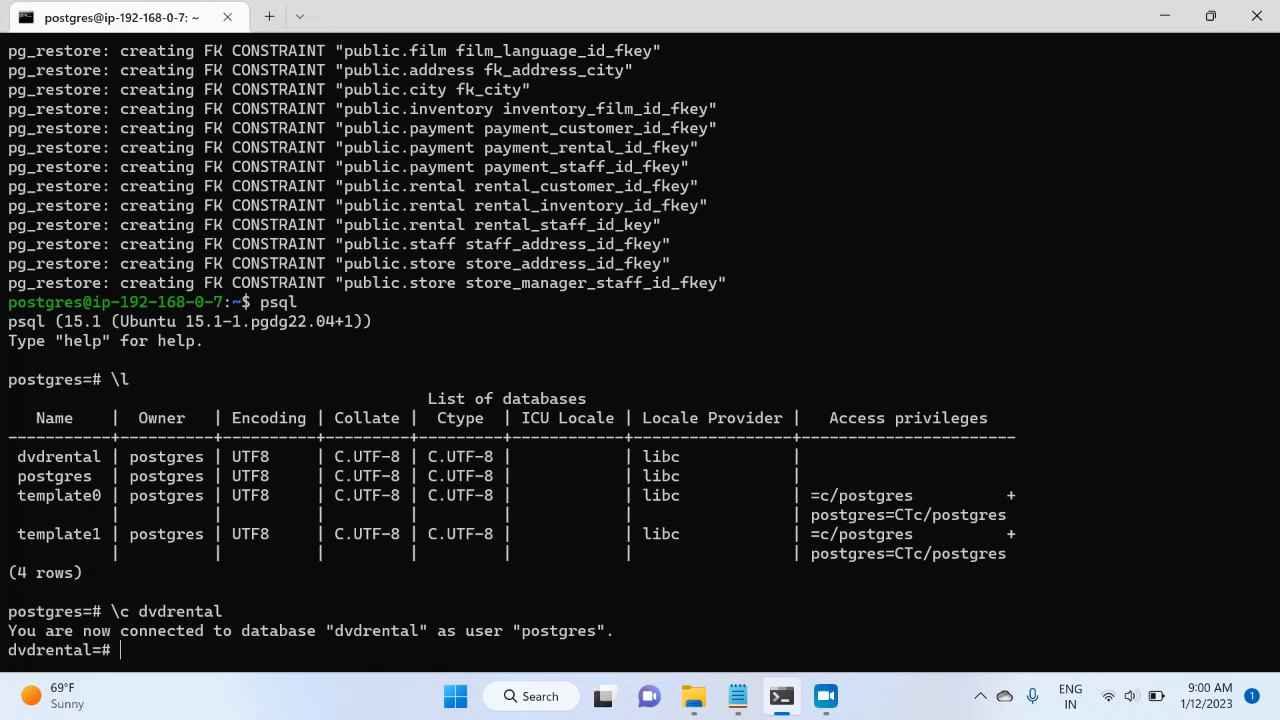
# List dvdrental's 15 tables with \dt and begin a 'Select * from a' query.
pyautogui.write('\\dt')
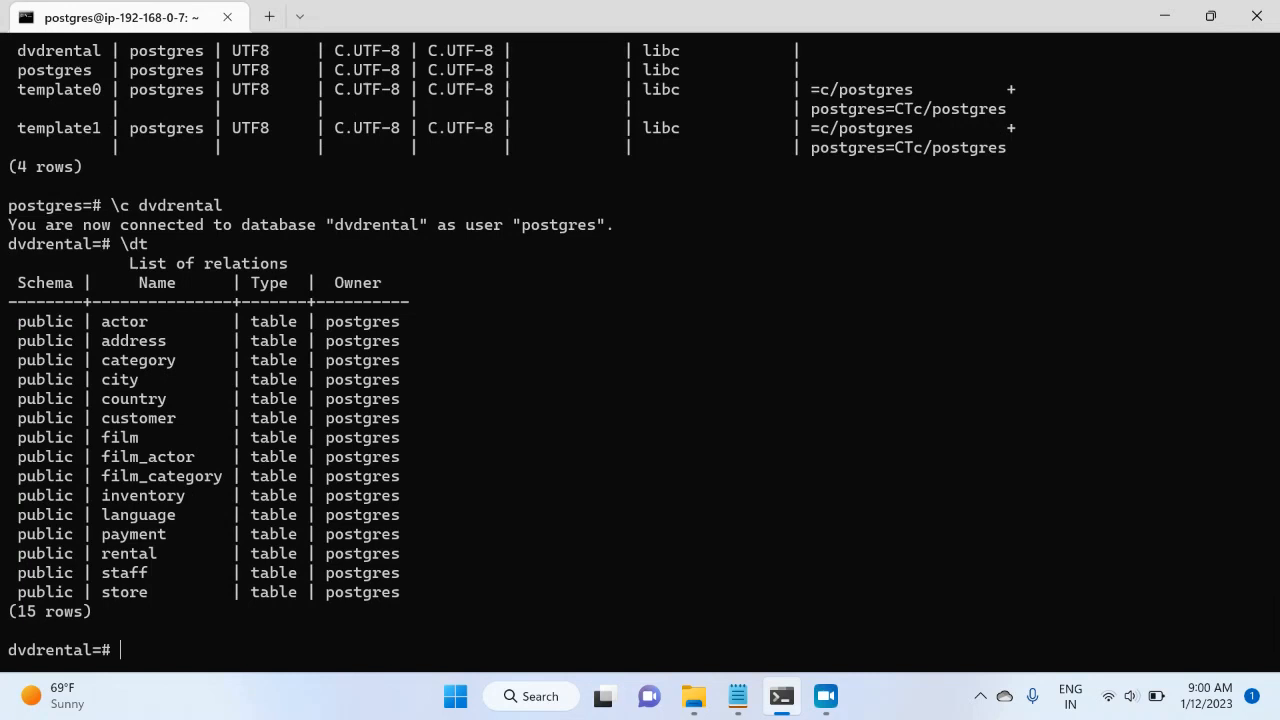
pyautogui.write('Select')
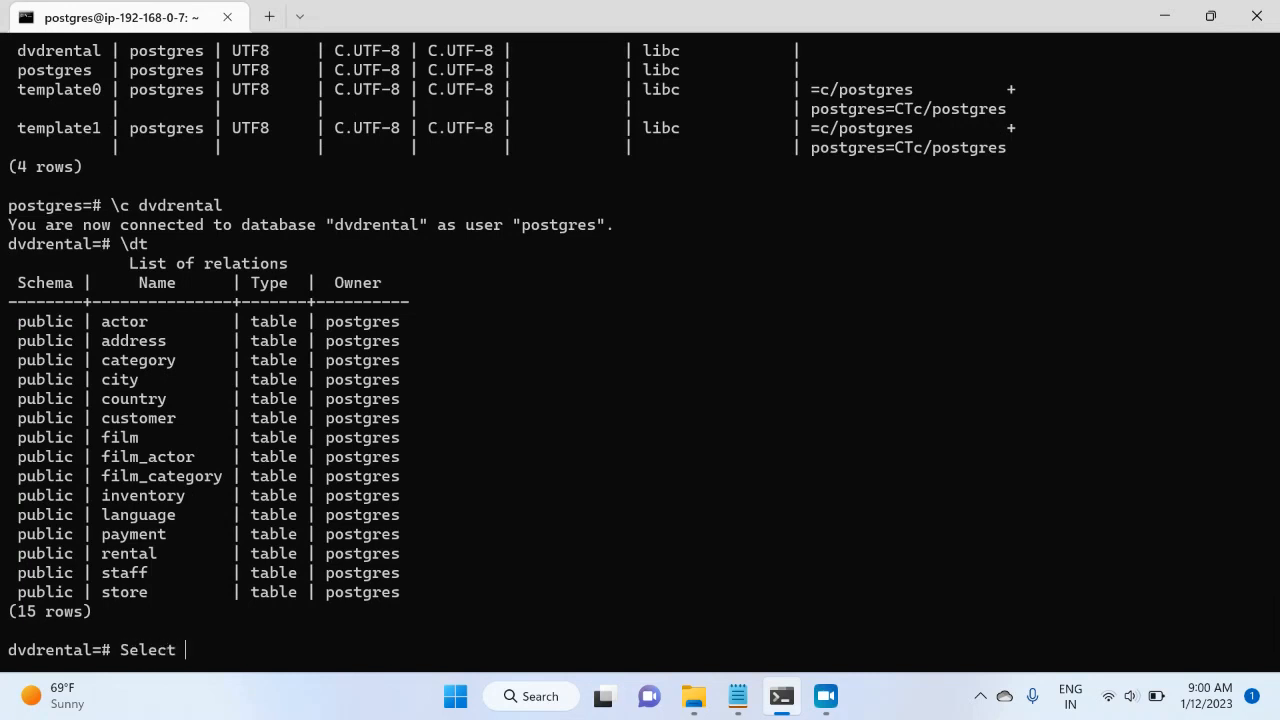
pyautogui.write('* from a')
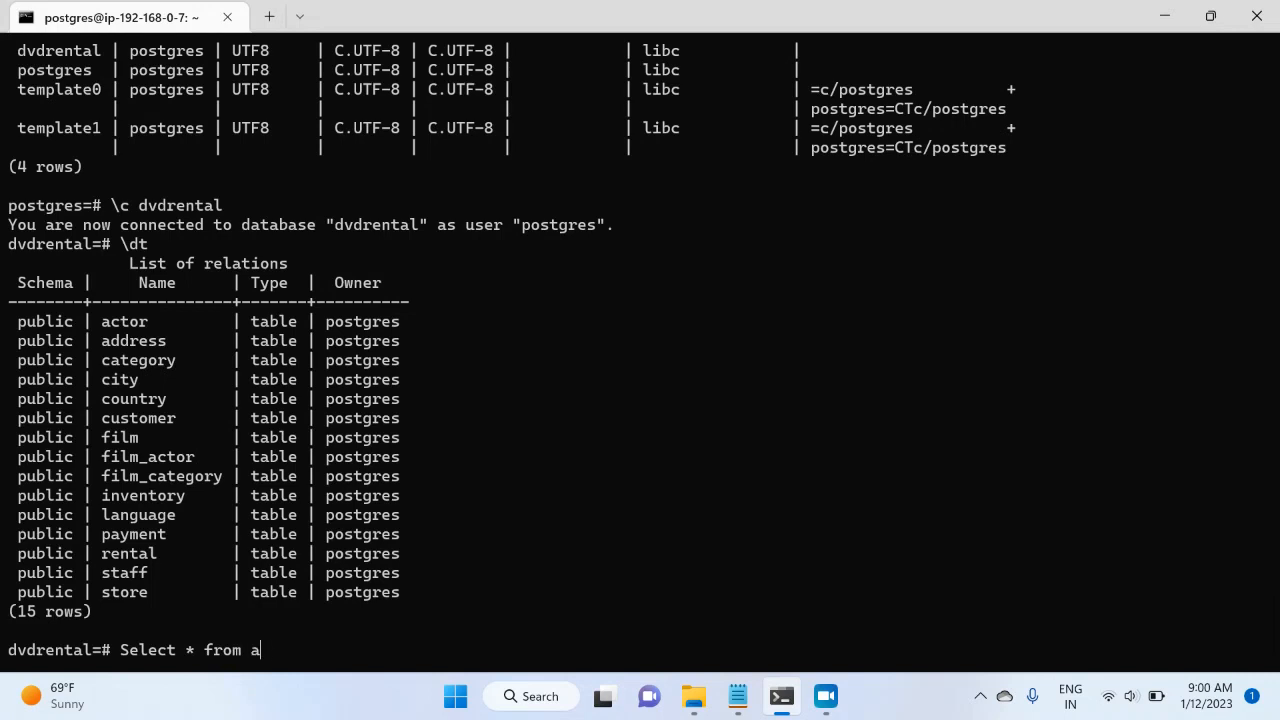